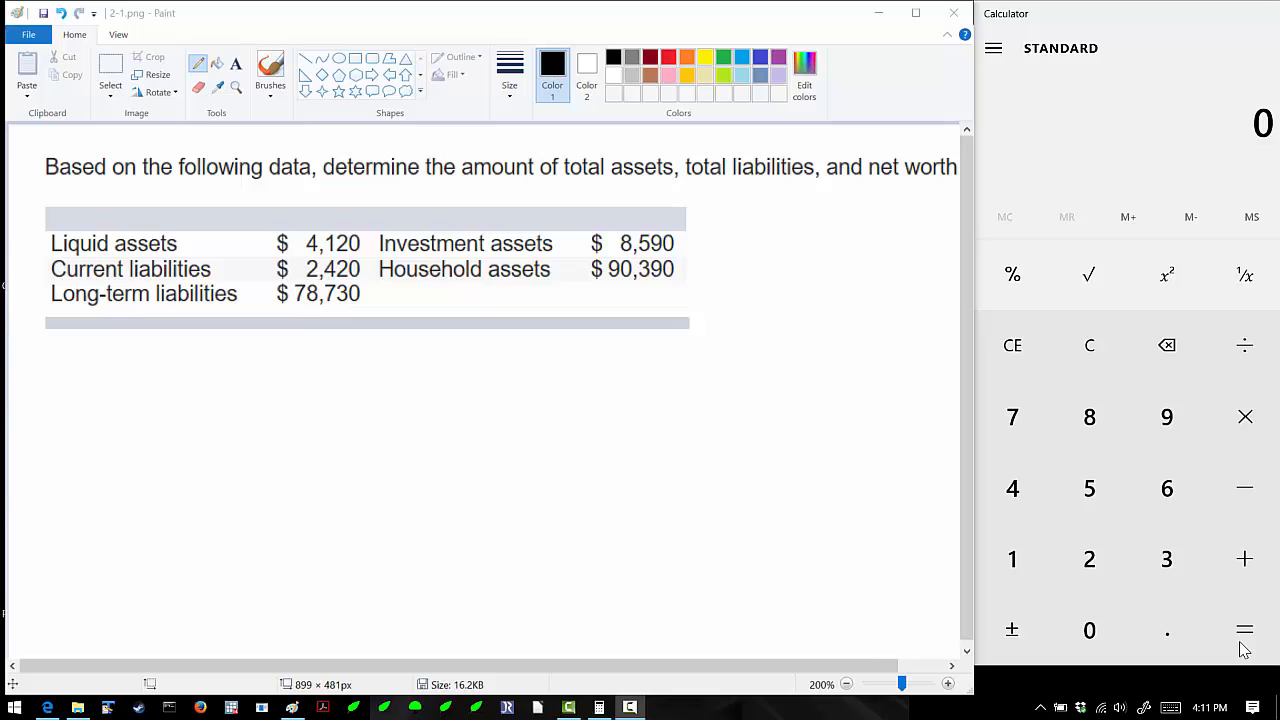
mouse_move(118, 167)
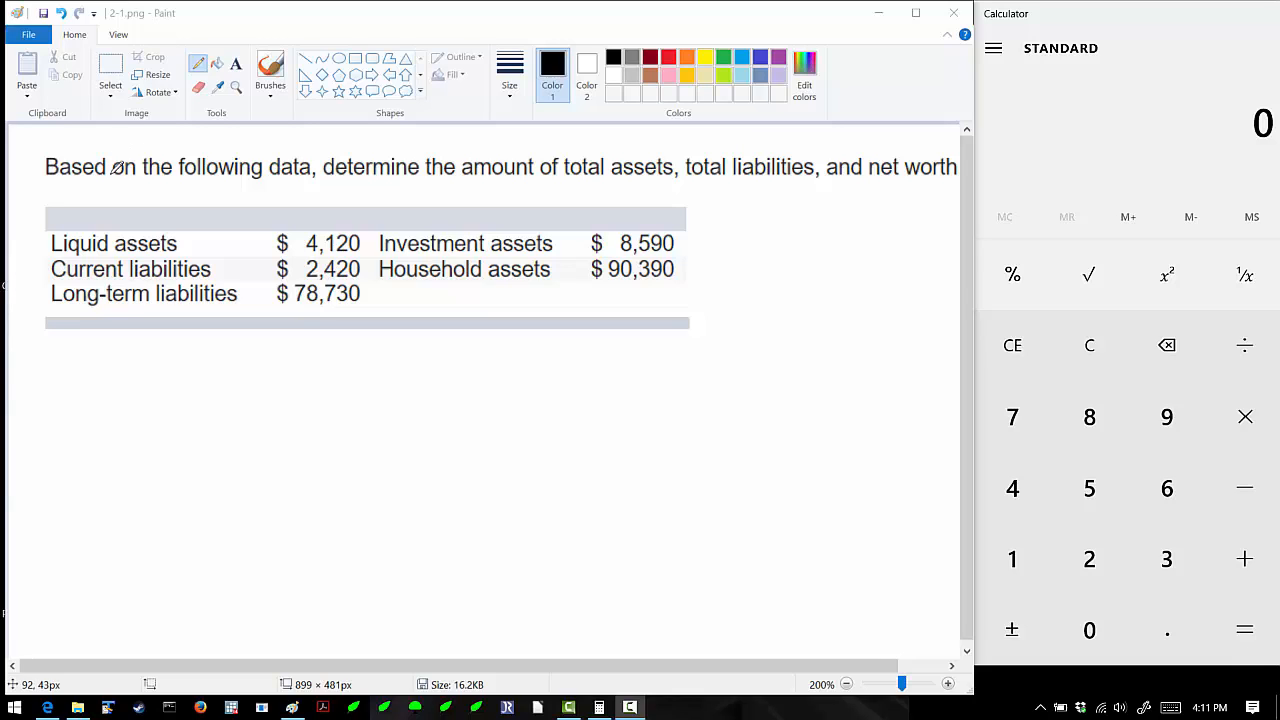
mouse_move(87, 210)
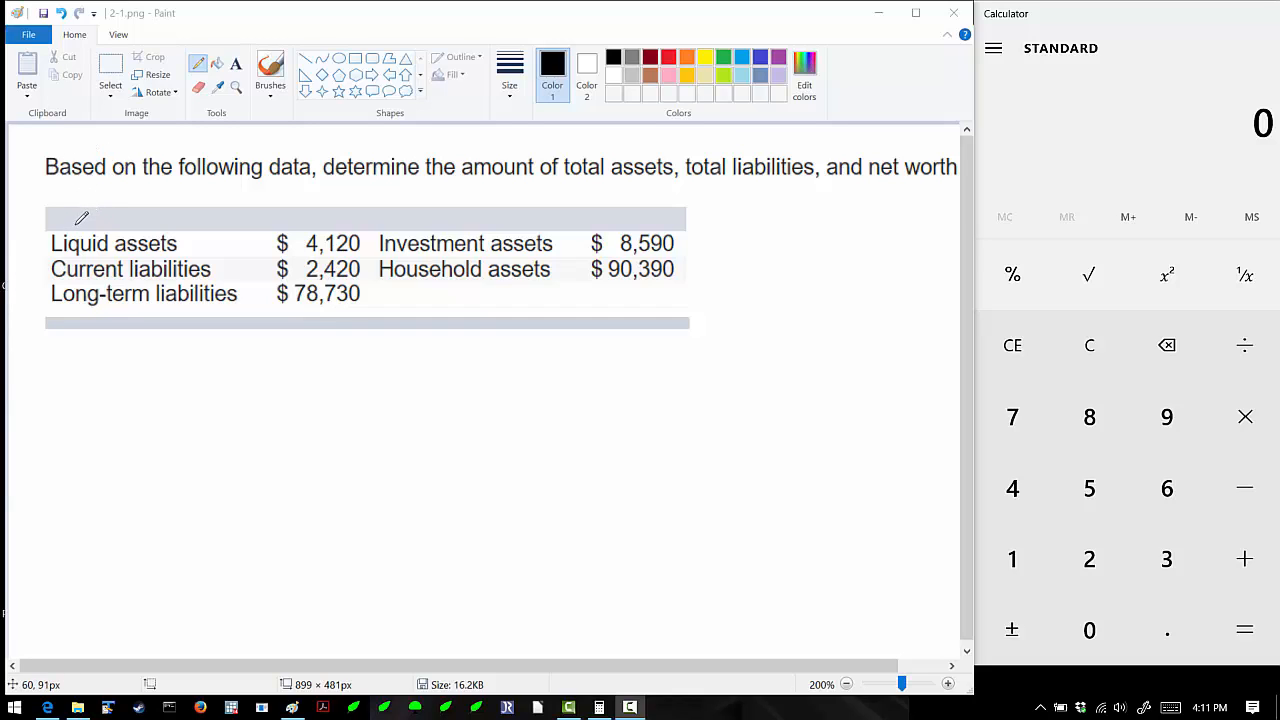
mouse_move(87, 216)
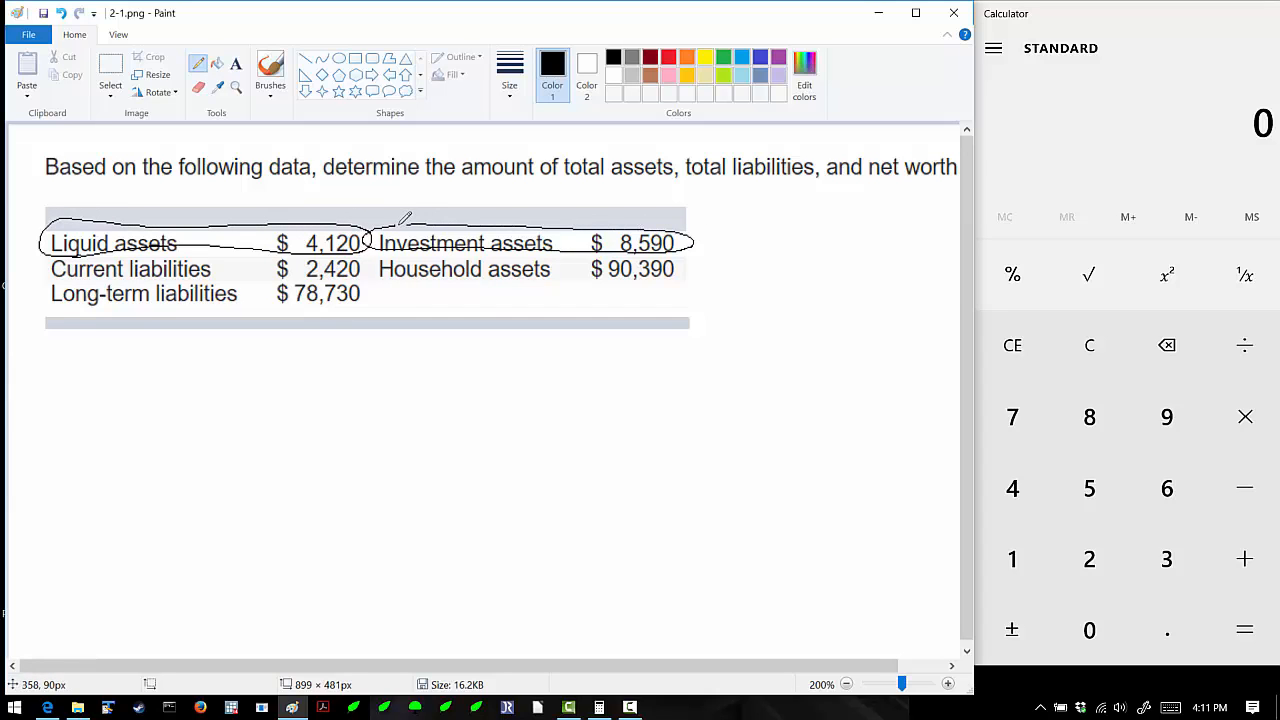
Draw a black pencil oval around the Household assets row
left_click_drag(385, 268, 665, 285)
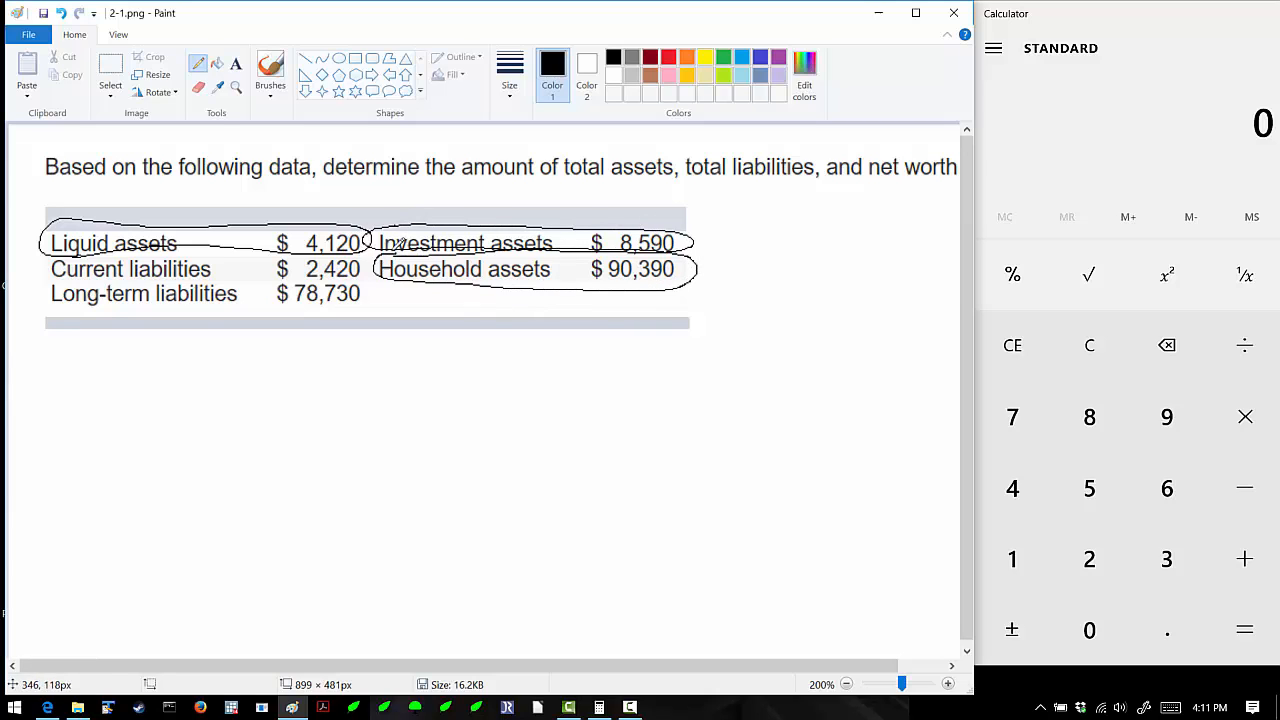
mouse_move(57, 358)
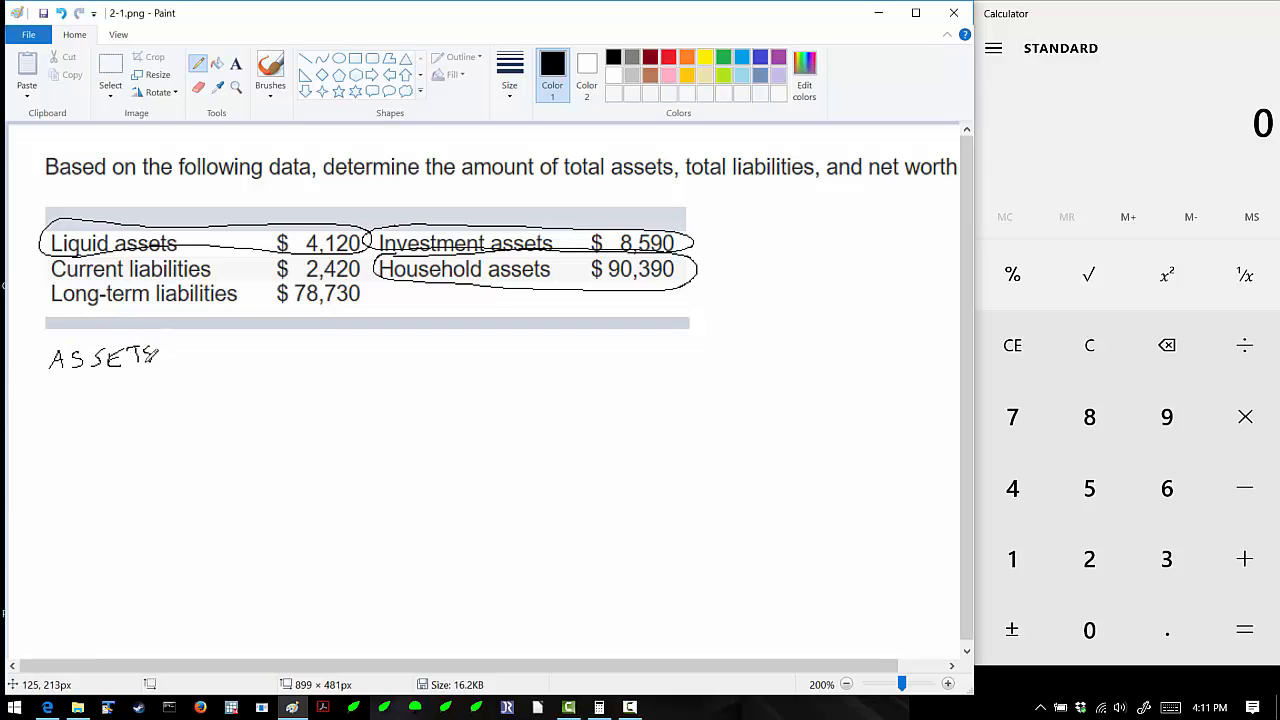
Handwrite ASSETS with 4120, 8590 and 90390 below the table, then underline the column
left_click_drag(70, 390, 120, 370)
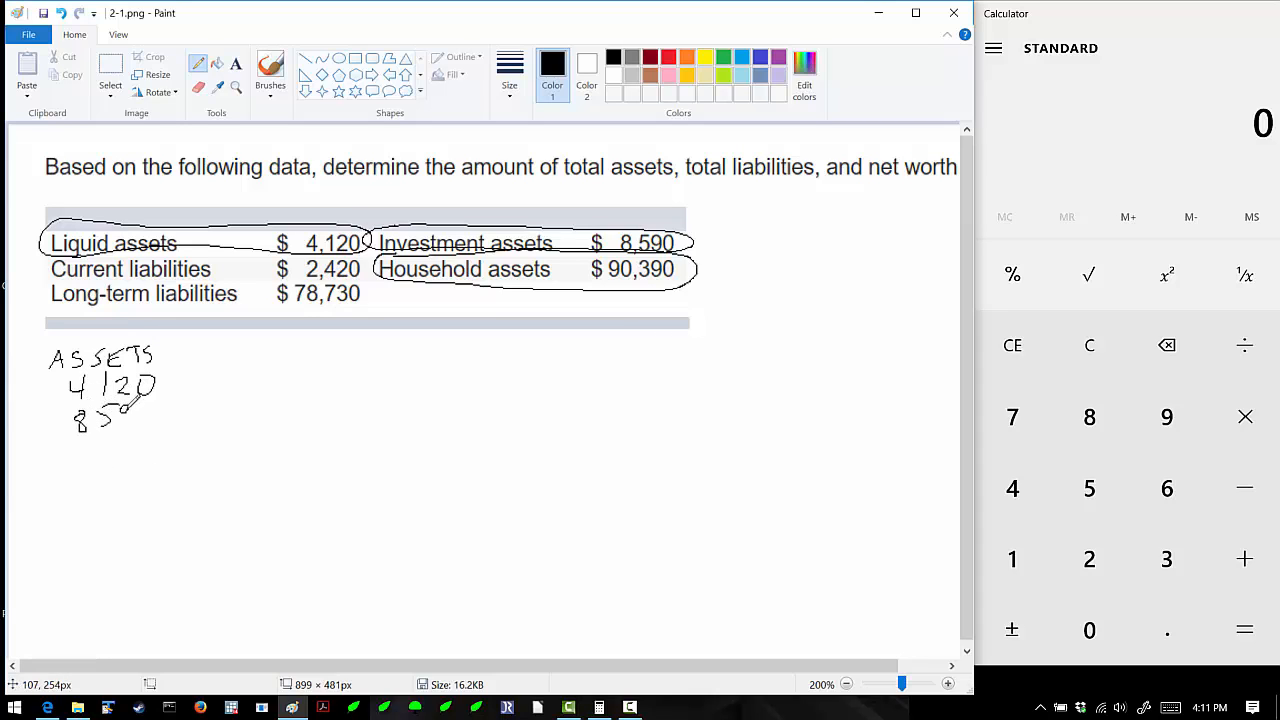
left_click_drag(120, 415, 155, 415)
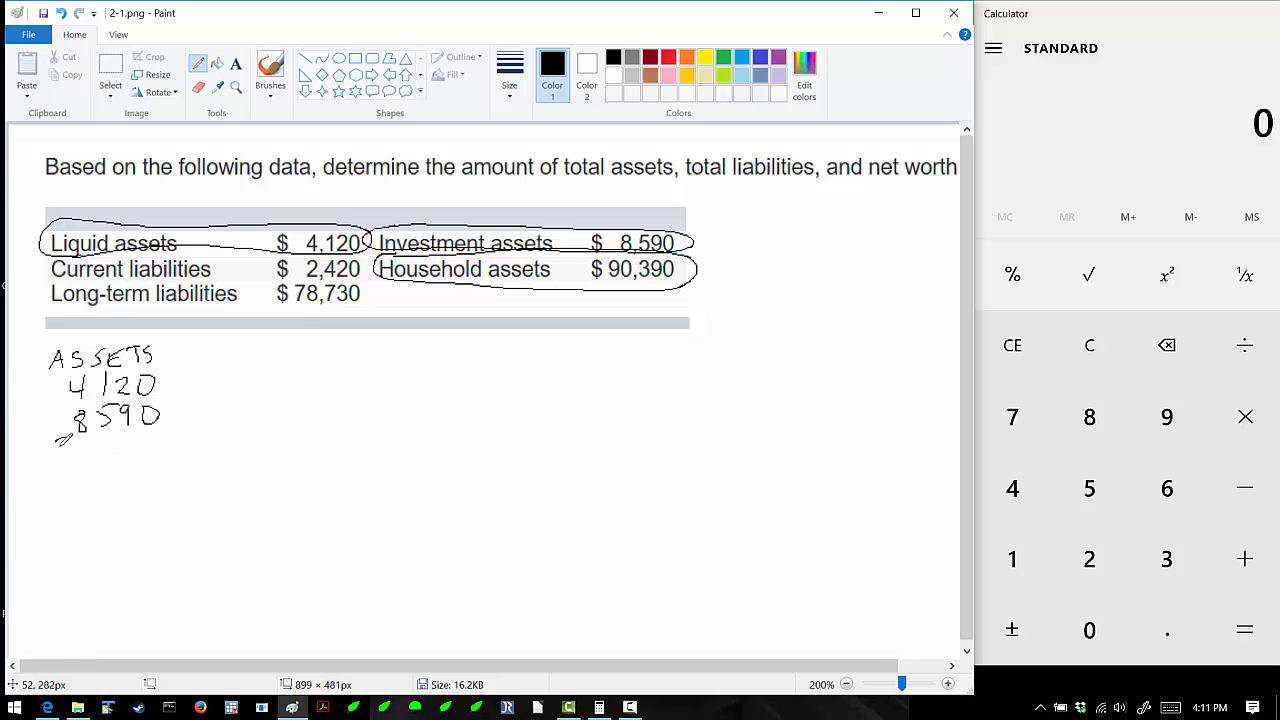
left_click_drag(60, 455, 120, 445)
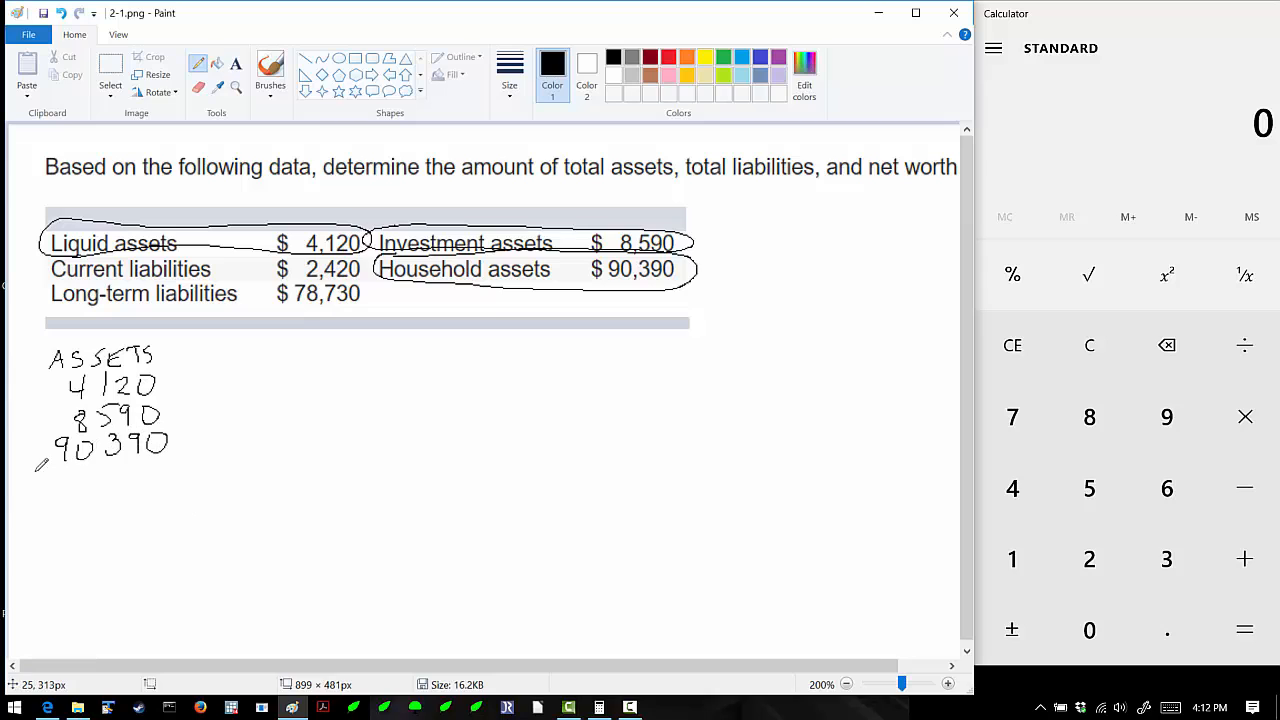
left_click_drag(35, 470, 185, 462)
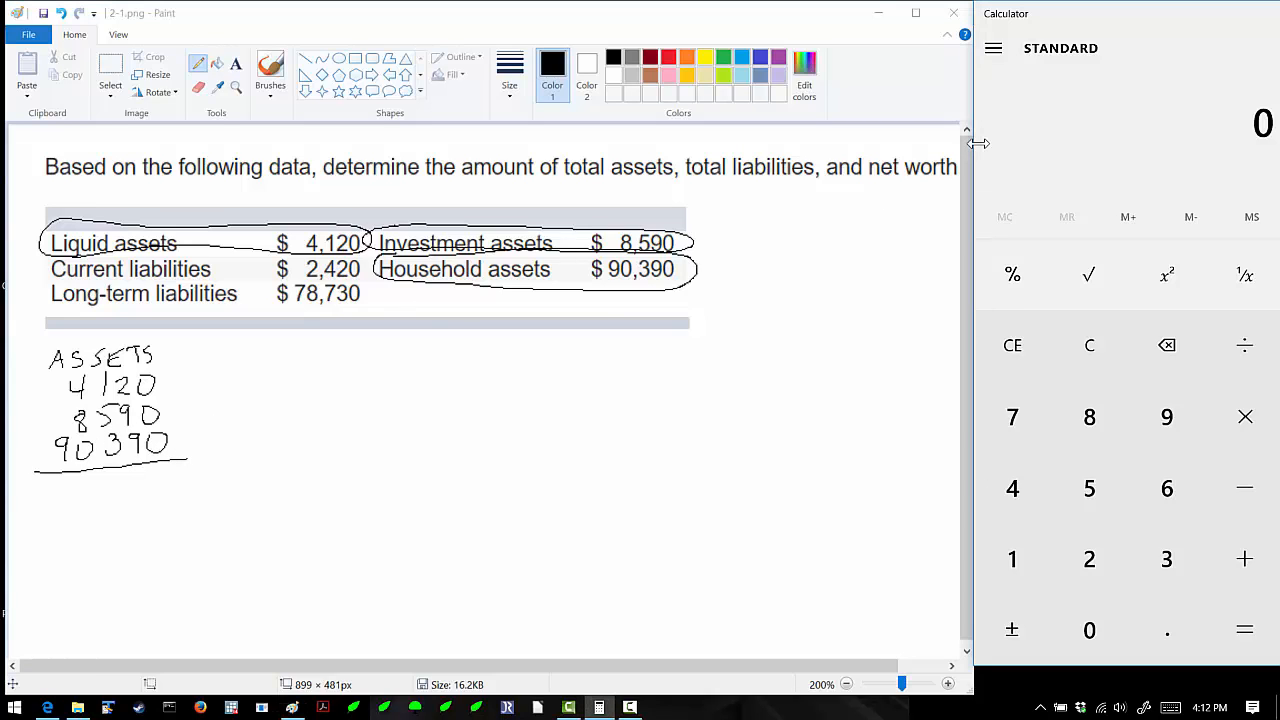
mouse_move(936, 353)
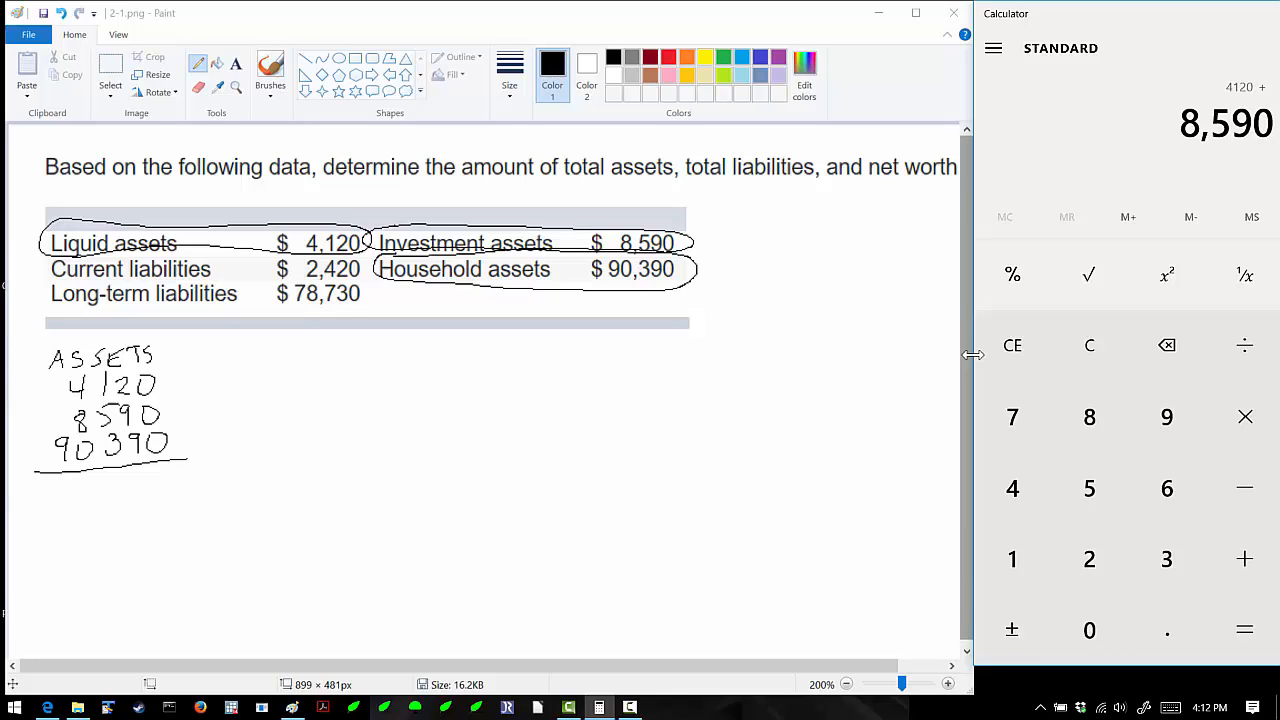
Add 4120 + 8590 + 90390 in Calculator to get 103,100
left_click(1167, 417)
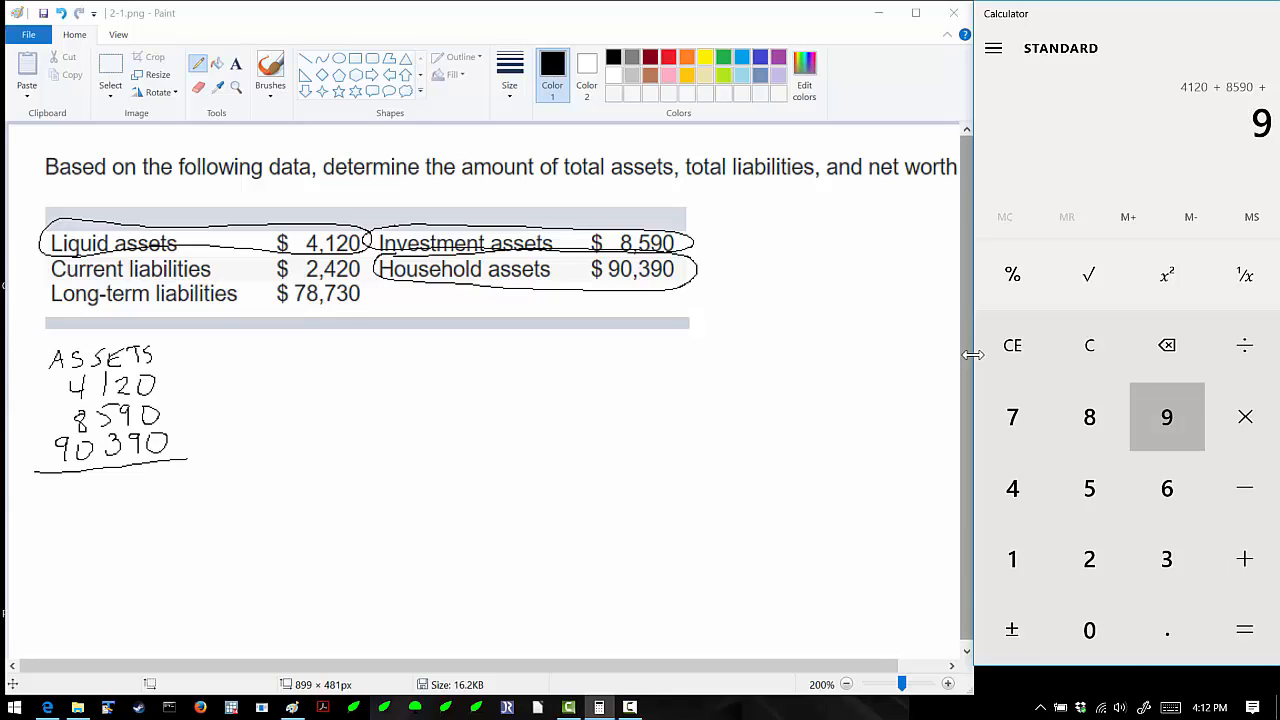
left_click(1089, 630)
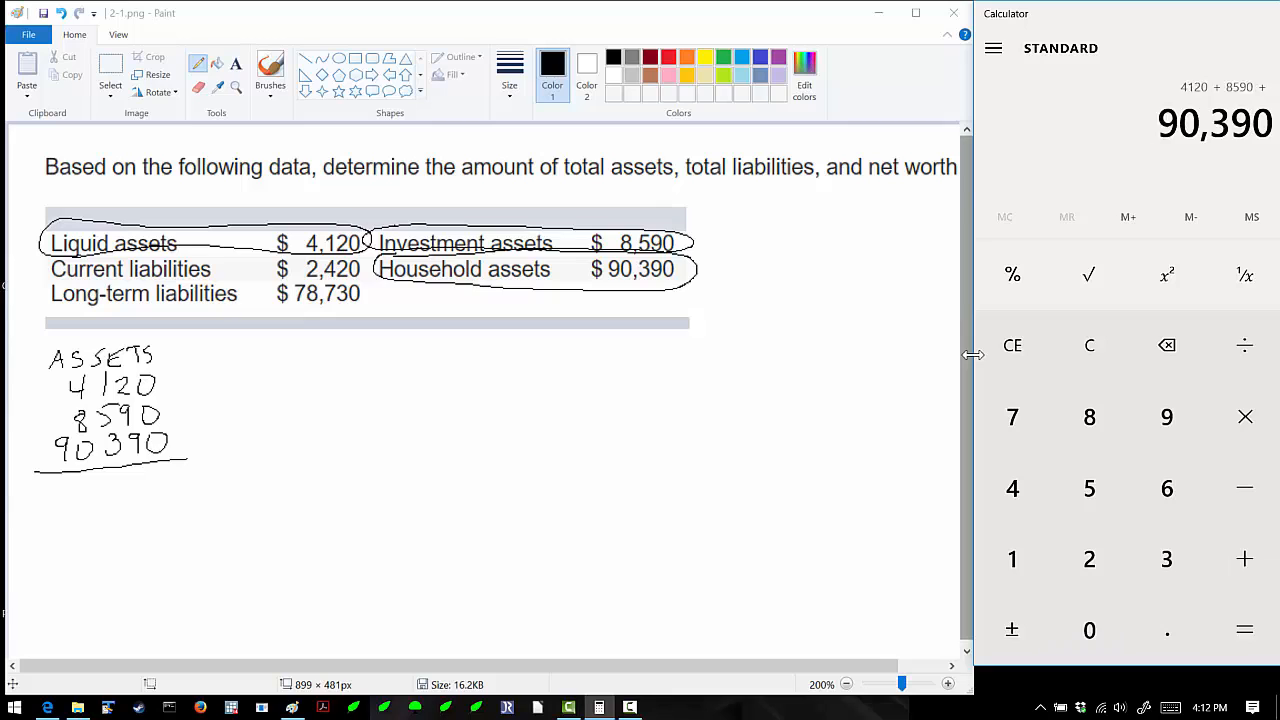
left_click(1244, 630)
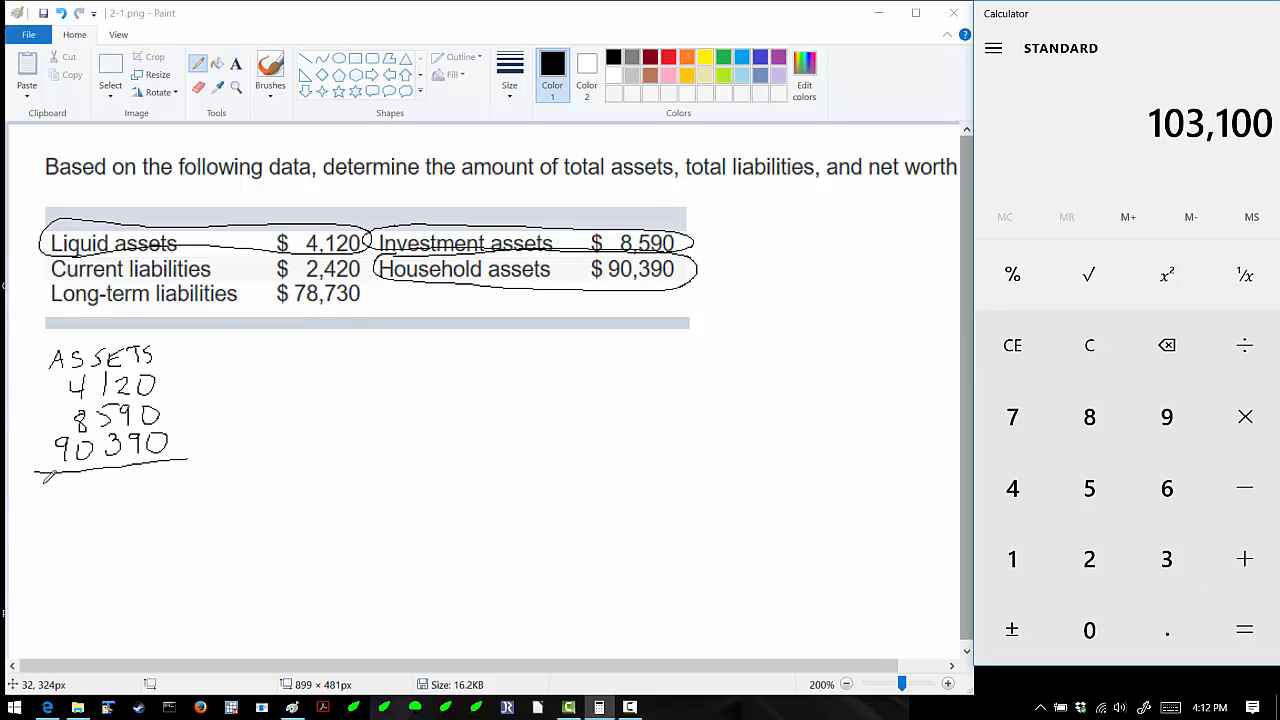
Handwrite the asset total 103 100 below the underline
left_click_drag(45, 480, 58, 505)
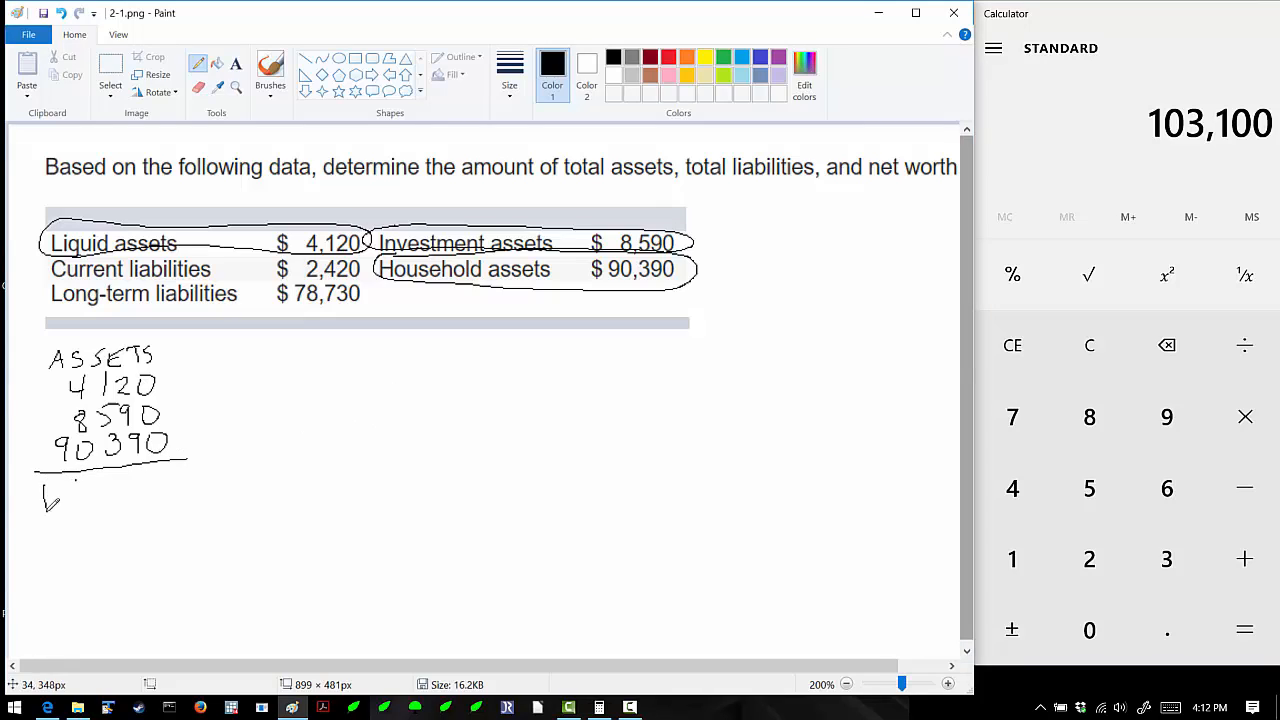
left_click_drag(40, 495, 100, 500)
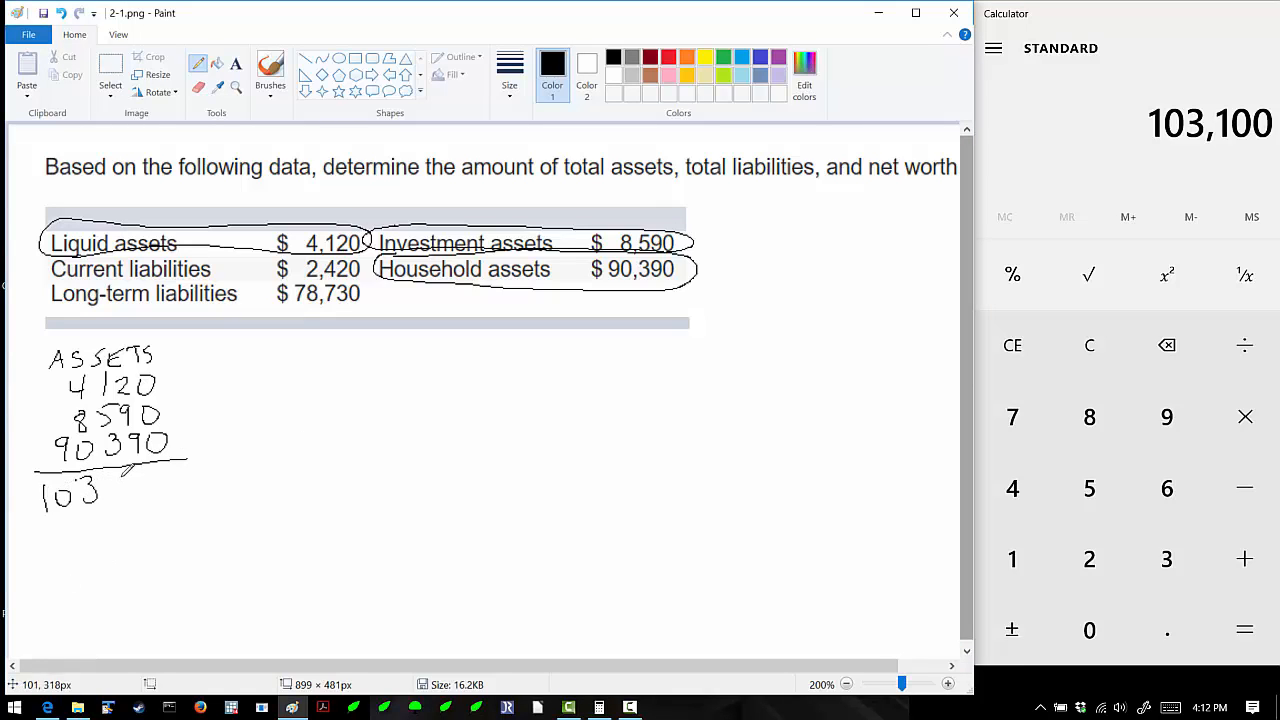
left_click_drag(120, 490, 170, 490)
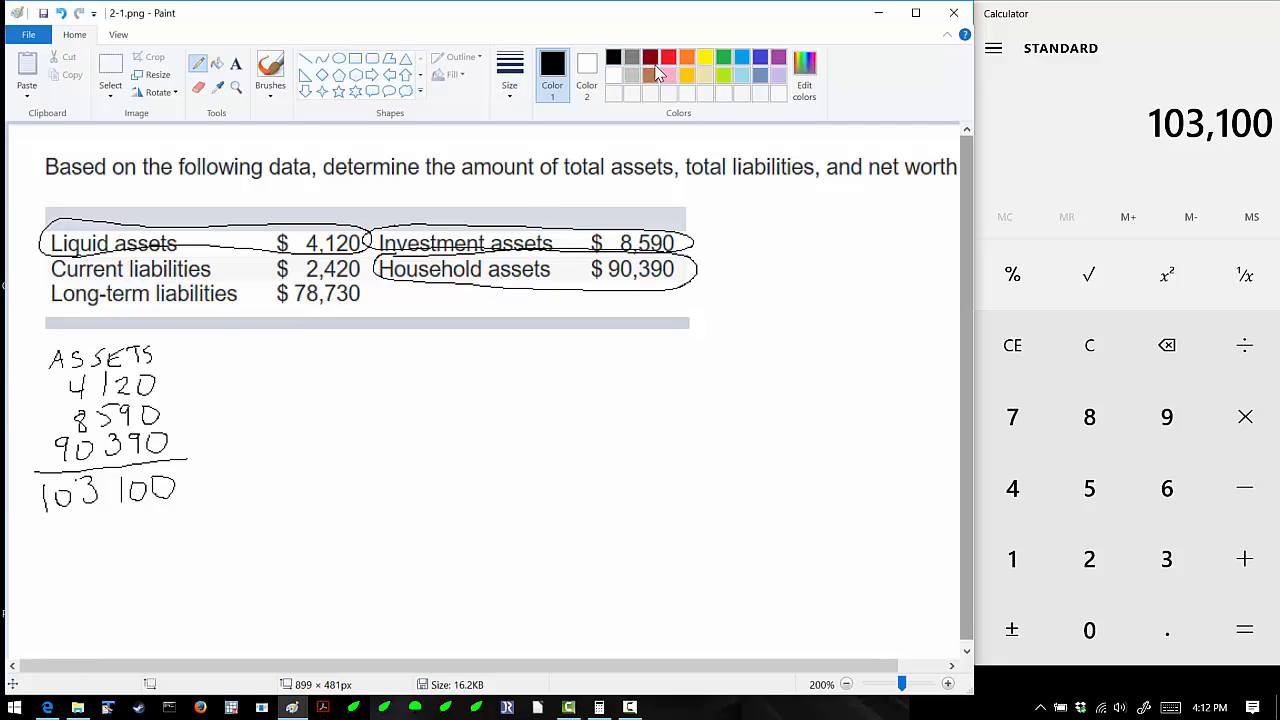
mouse_move(668, 70)
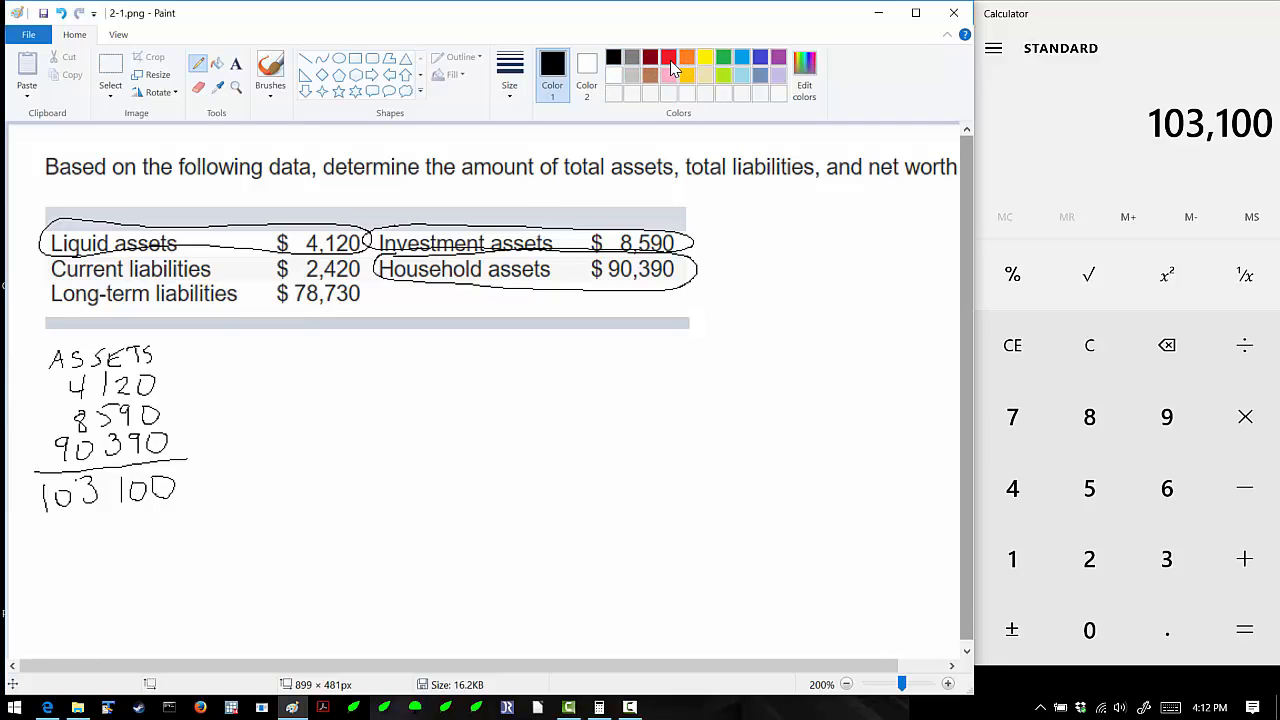
Switch to red and write a LIABILITIES heading listing 2420 and the second amount
left_click(669, 57)
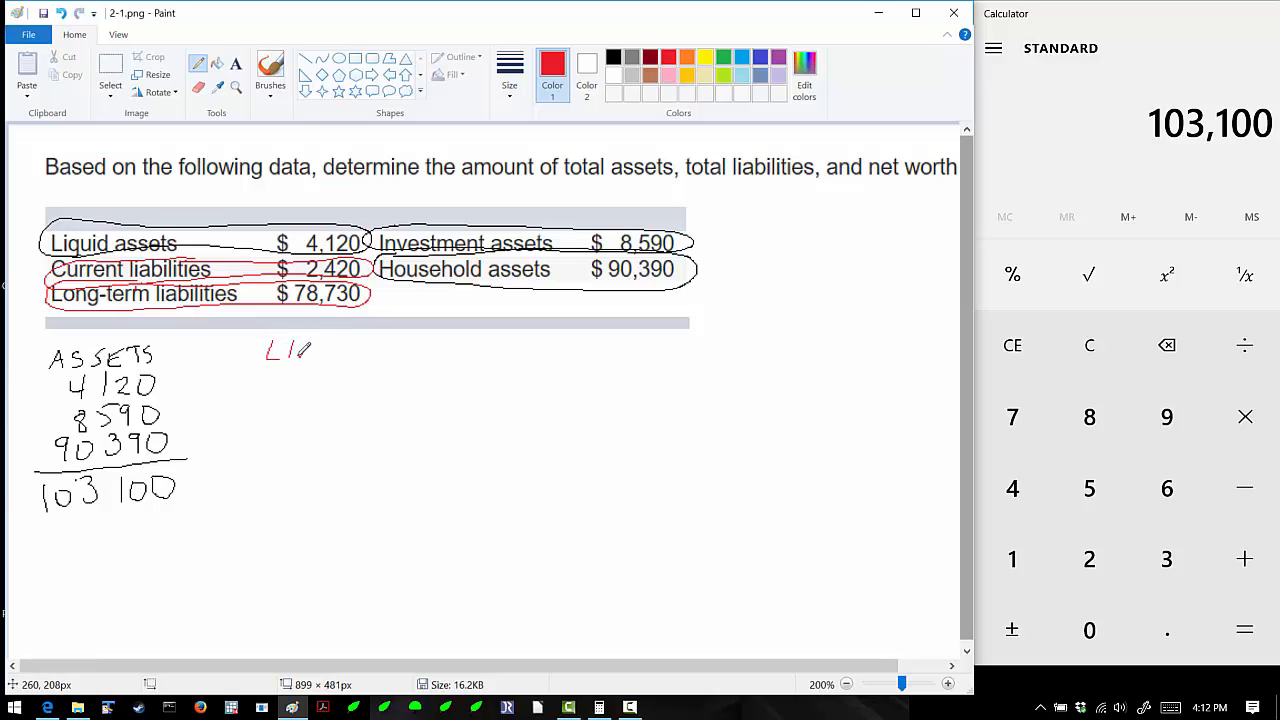
left_click_drag(300, 350, 350, 360)
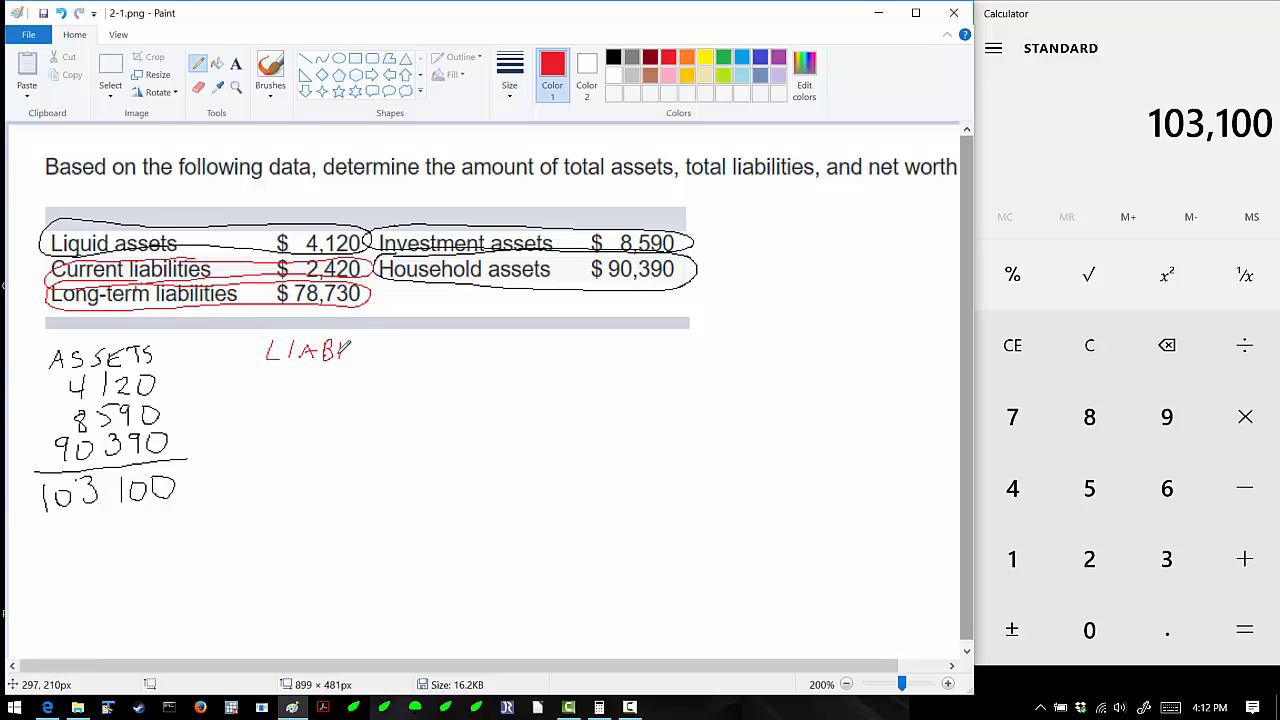
left_click_drag(350, 350, 410, 350)
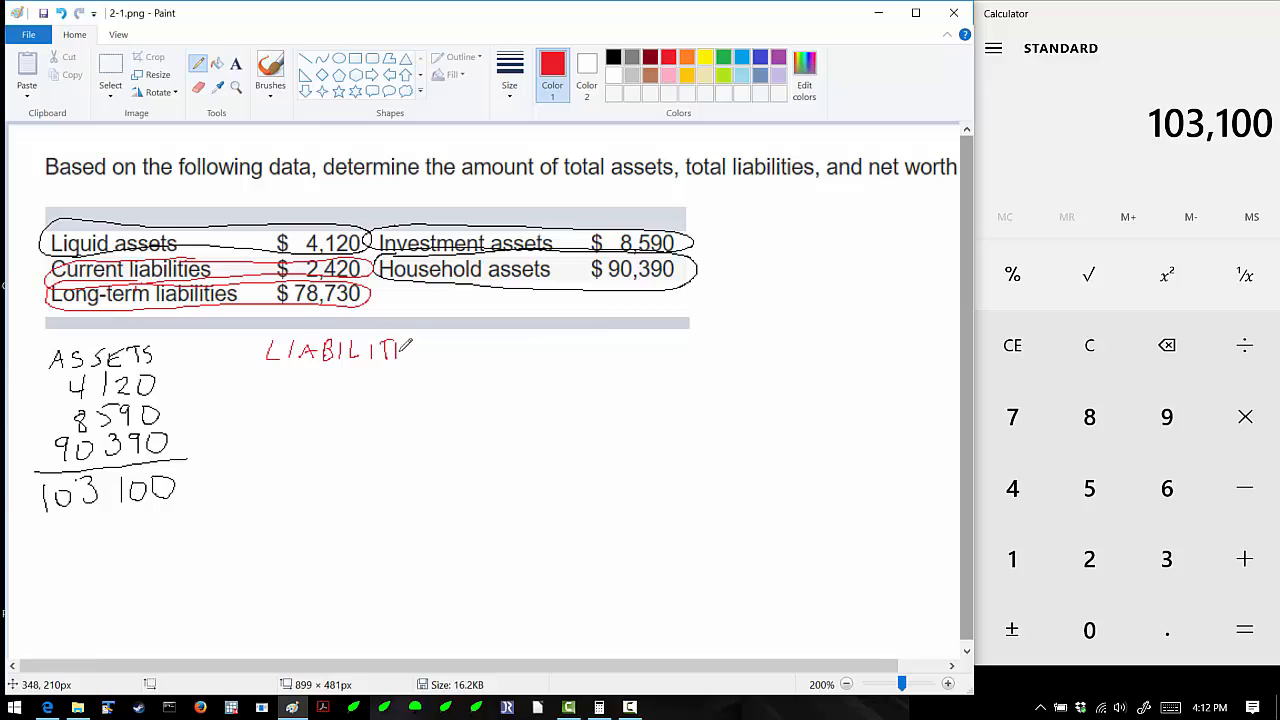
left_click_drag(400, 350, 432, 350)
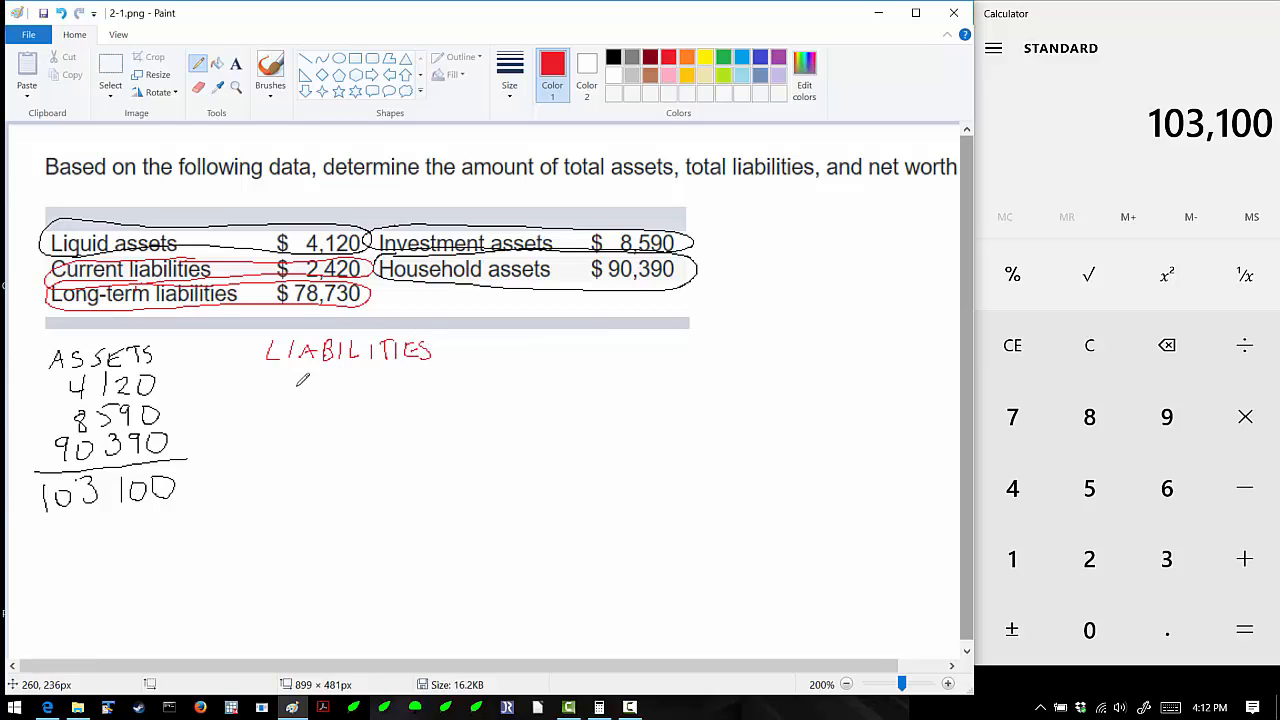
left_click_drag(305, 395, 350, 380)
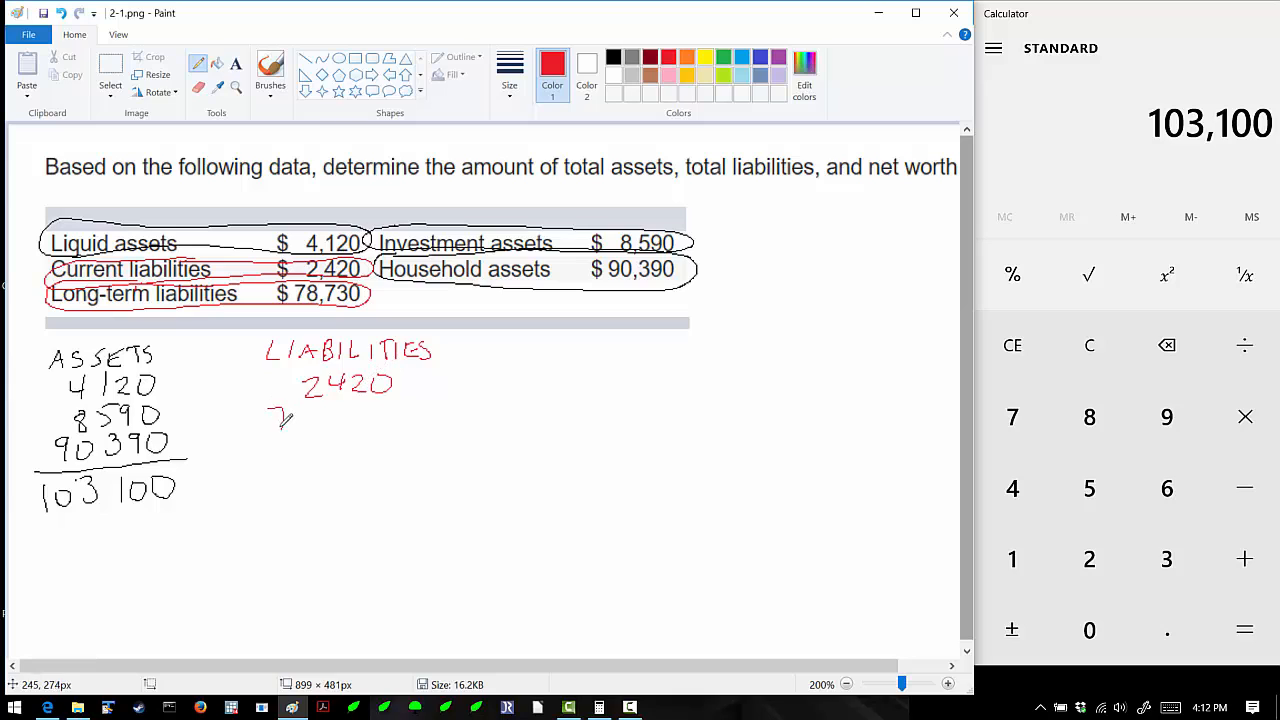
left_click_drag(275, 420, 355, 410)
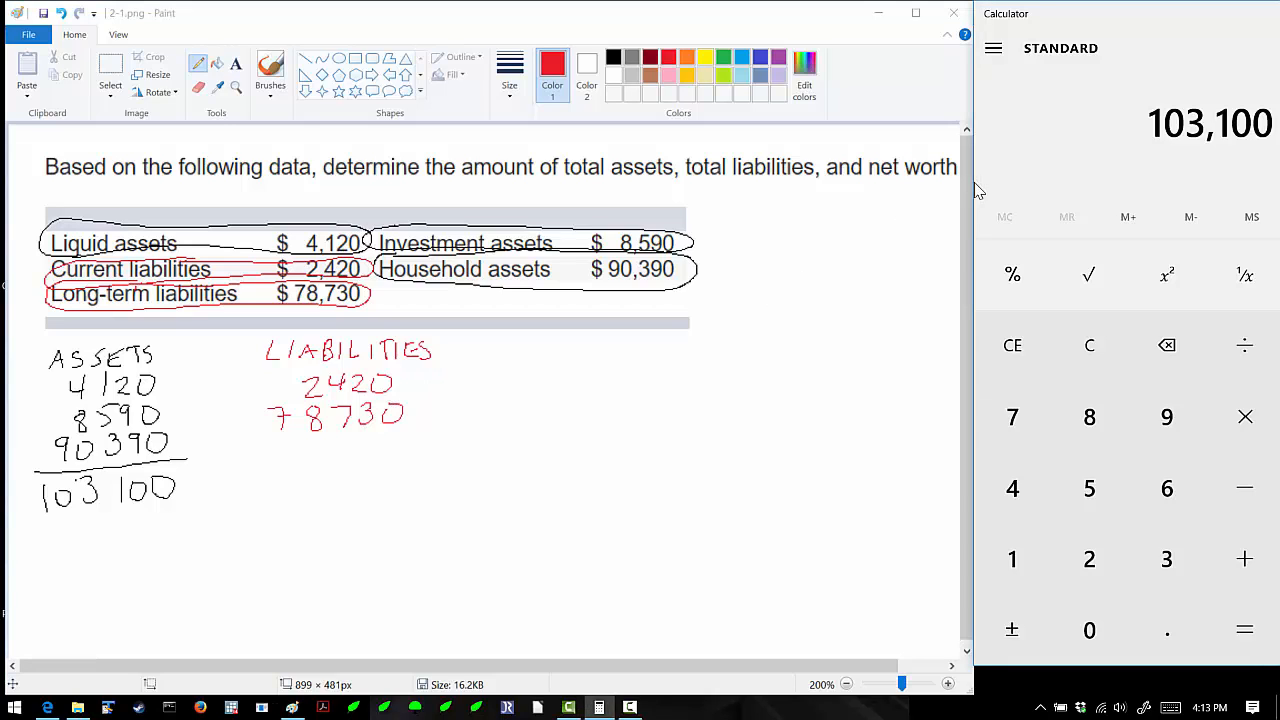
Sum 2420 + 78730 in Calculator, then write 81 250 under a line below LIABILITIES
left_click(1089, 558)
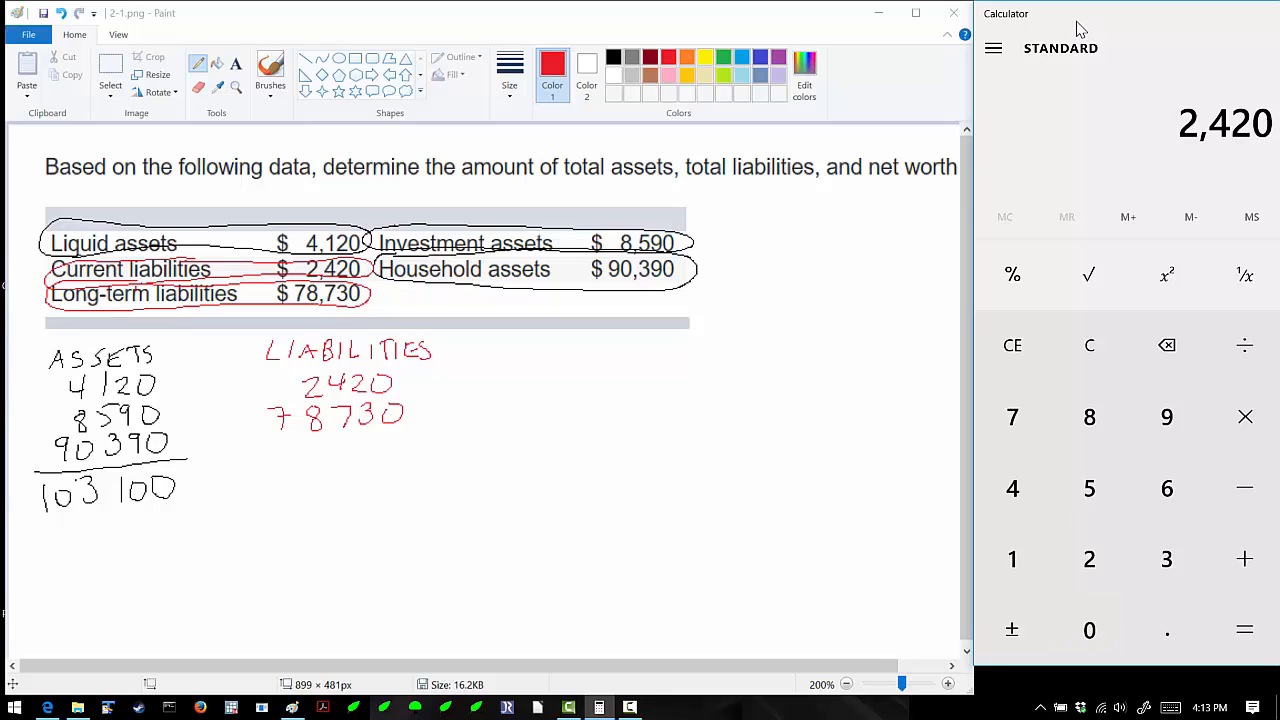
left_click(1089, 417)
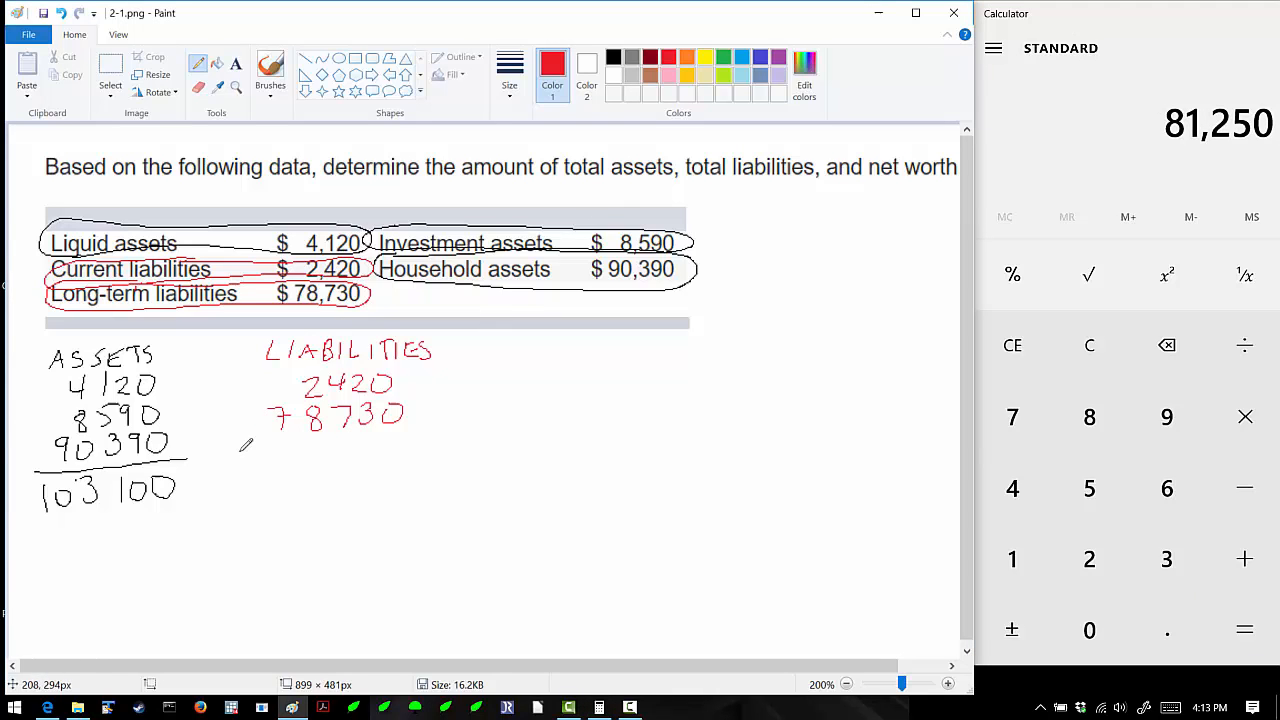
left_click_drag(240, 443, 420, 443)
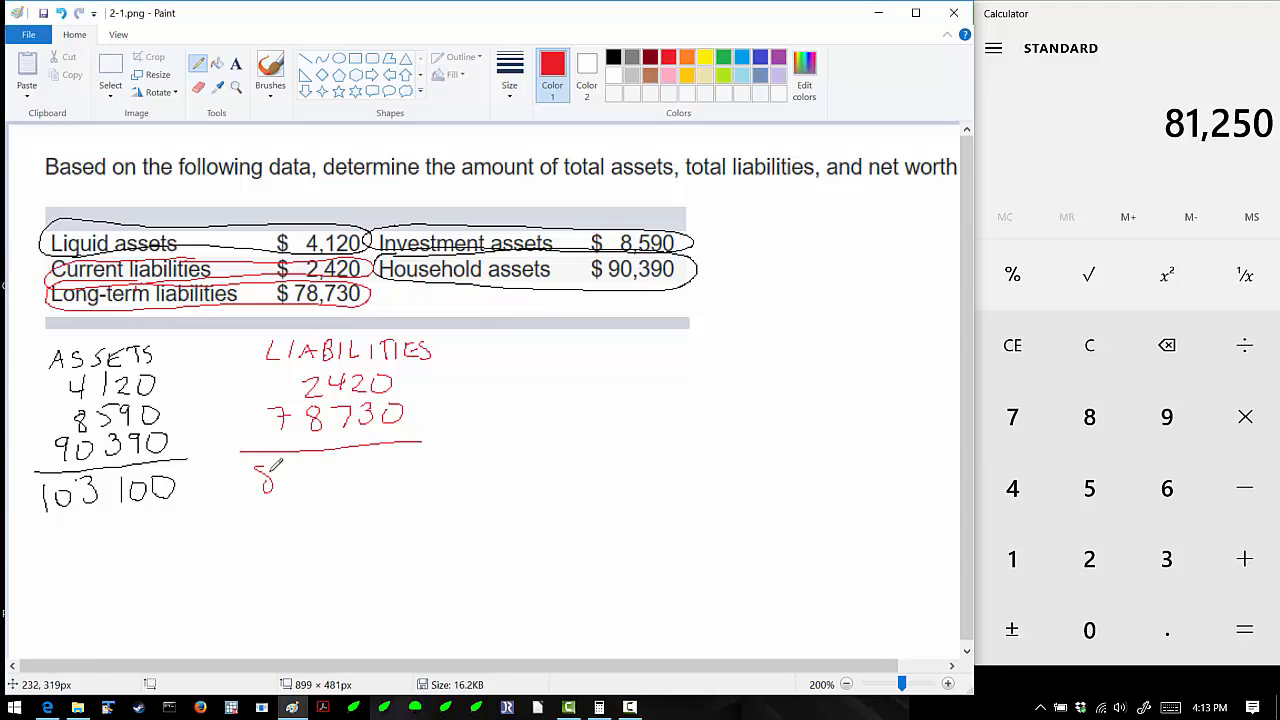
left_click_drag(260, 470, 350, 480)
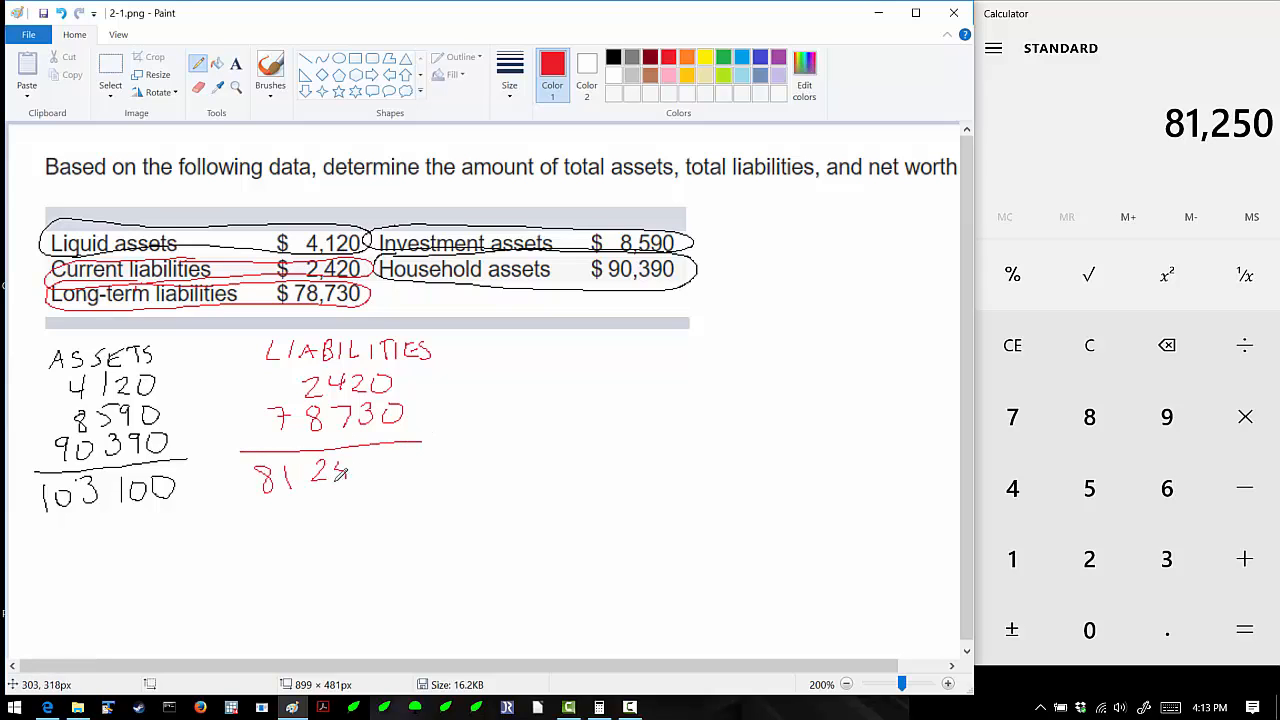
left_click_drag(330, 470, 380, 460)
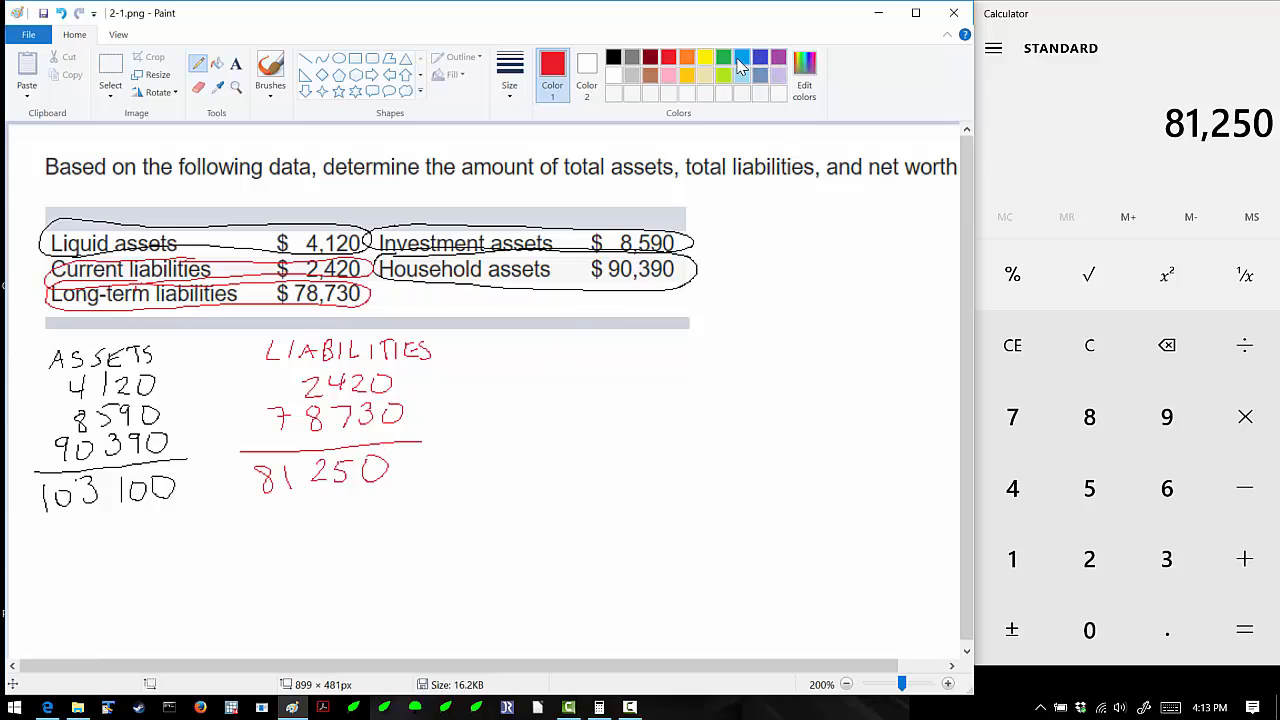
In blue, handwrite the formula NET WORTH = ASSETS - LIABILITIES
left_click(741, 57)
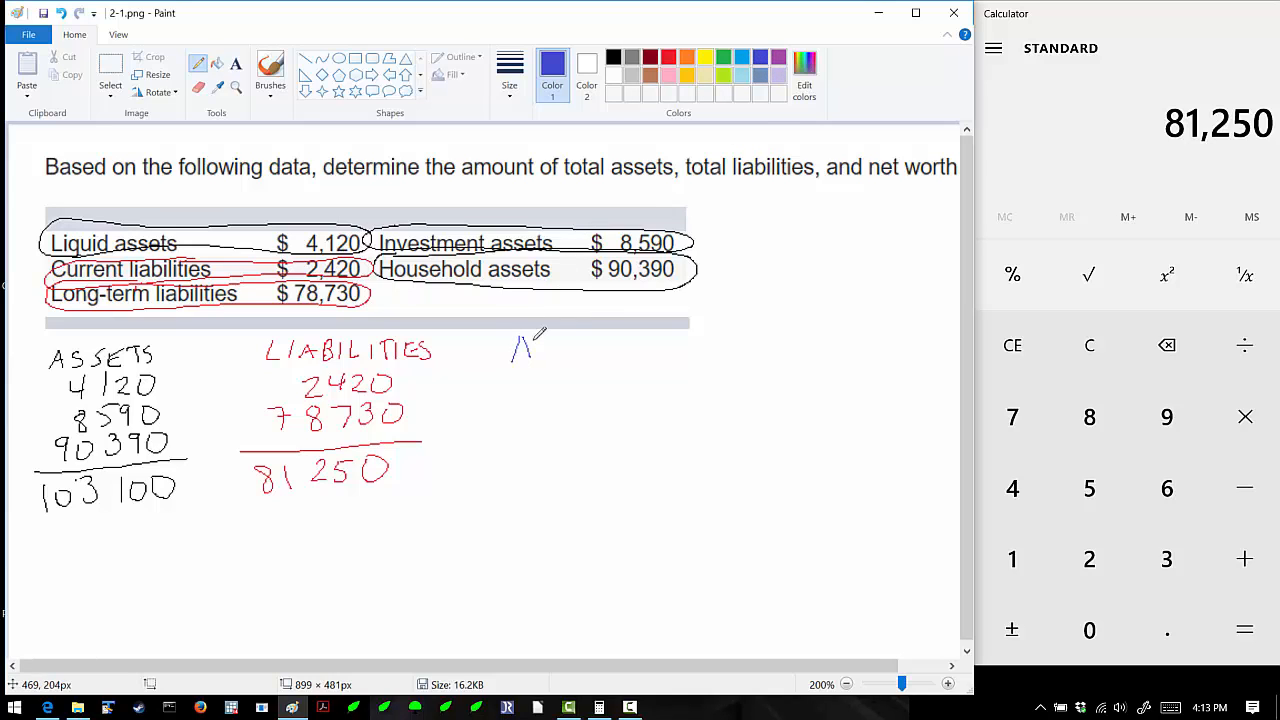
left_click_drag(510, 360, 595, 345)
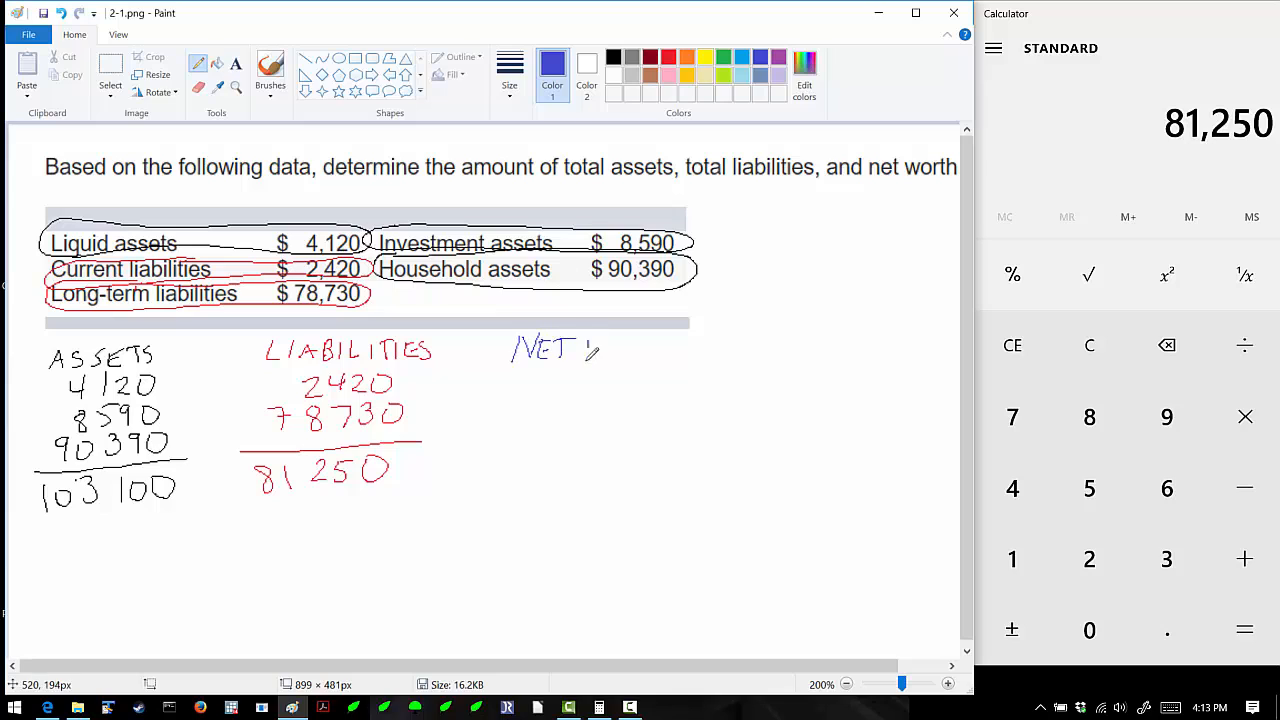
left_click_drag(590, 350, 650, 345)
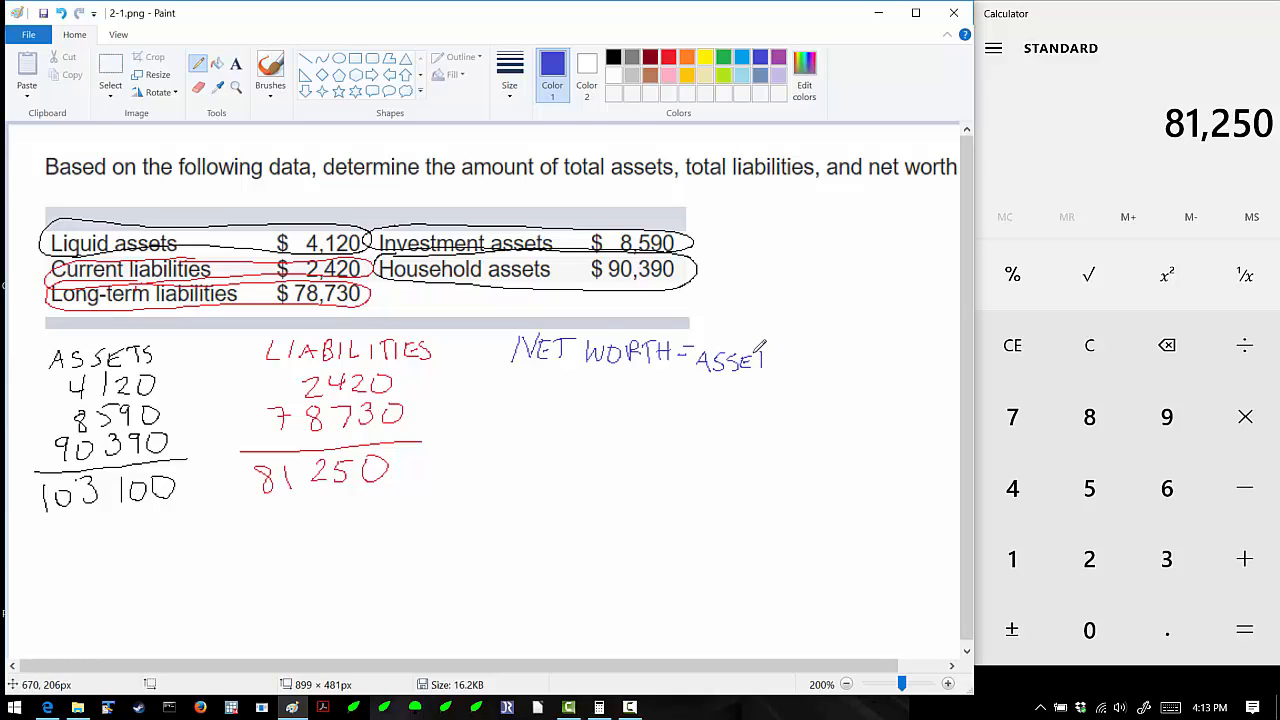
left_click_drag(770, 360, 835, 360)
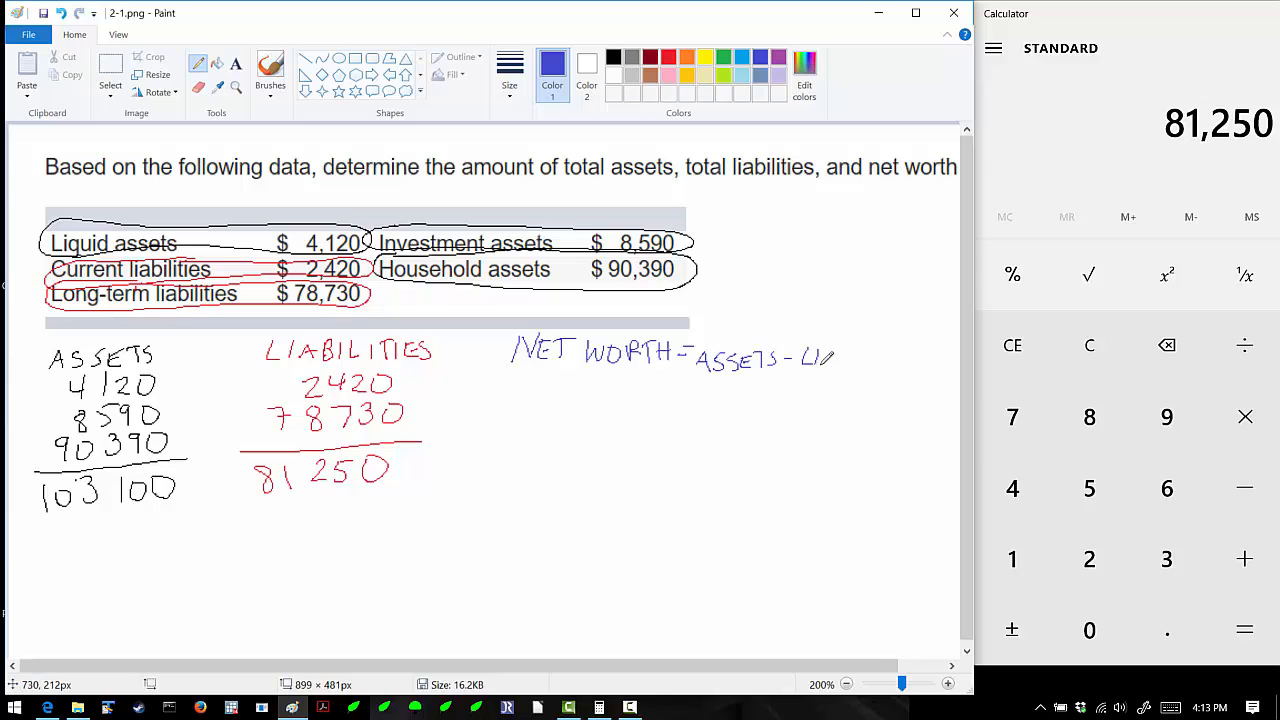
left_click_drag(835, 358, 885, 355)
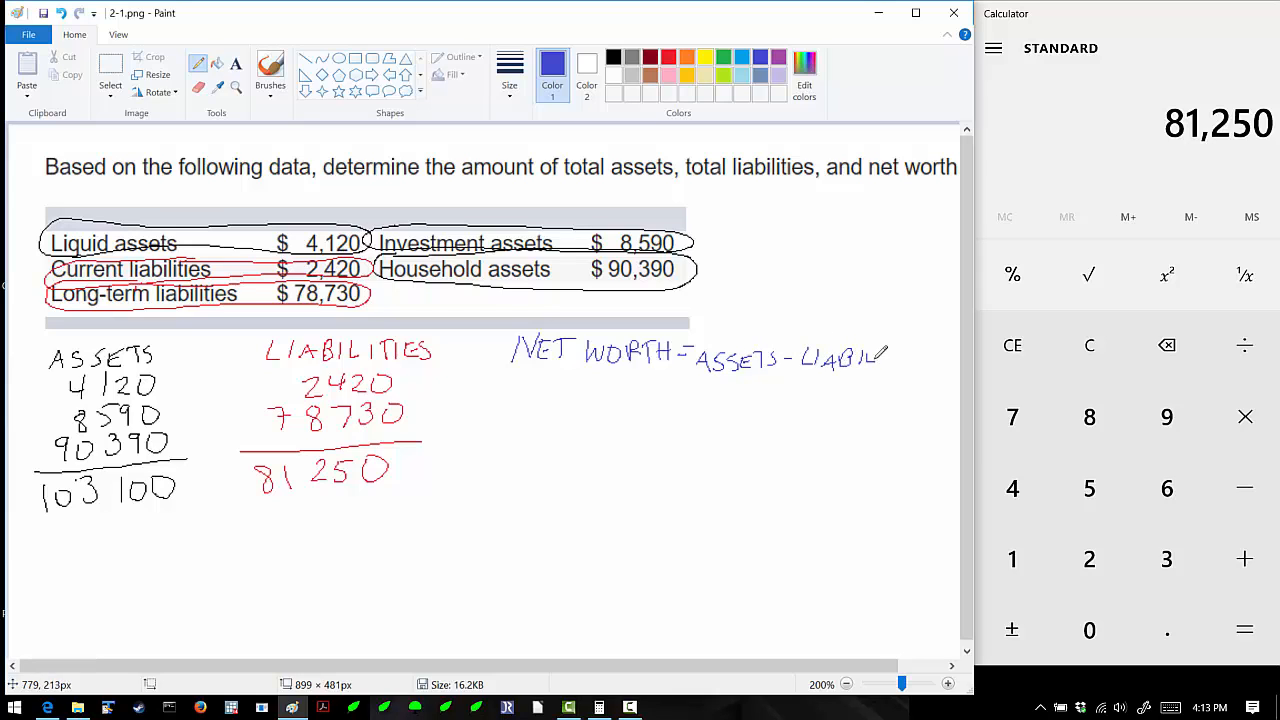
mouse_move(935, 345)
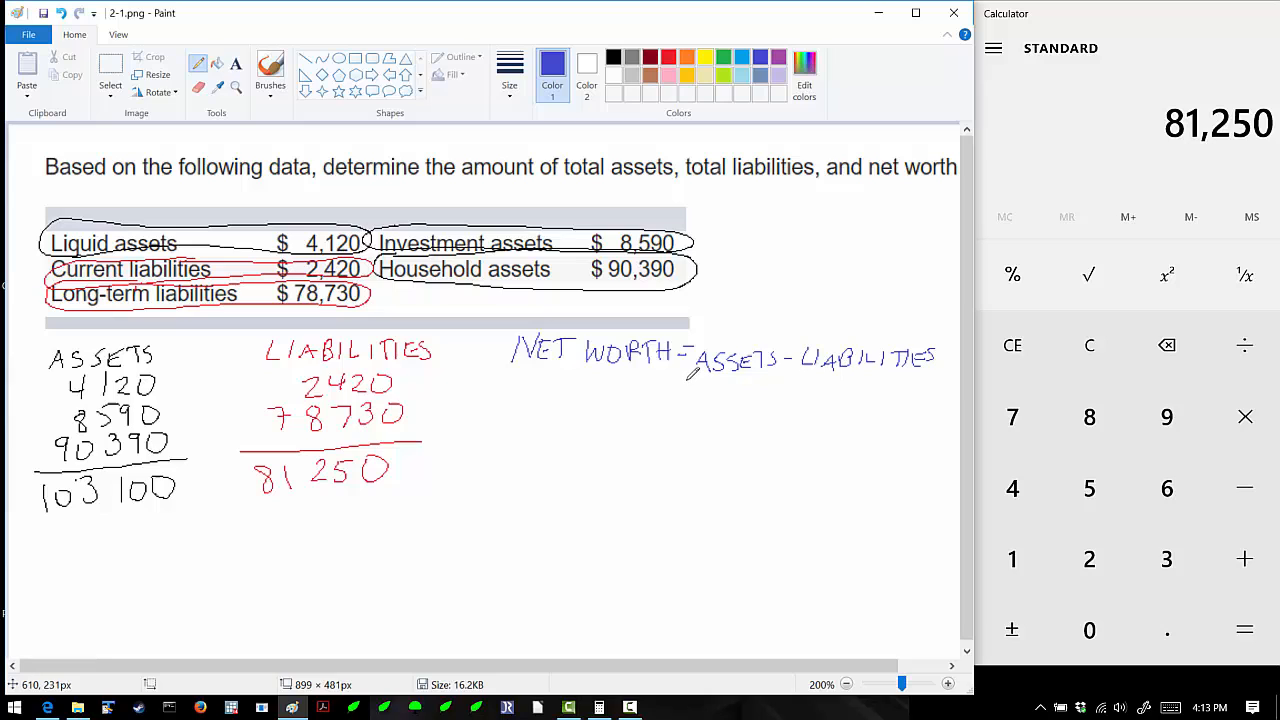
Write 103100 - 81250 beneath the formula and start an equals sign
left_click_drag(675, 405, 720, 380)
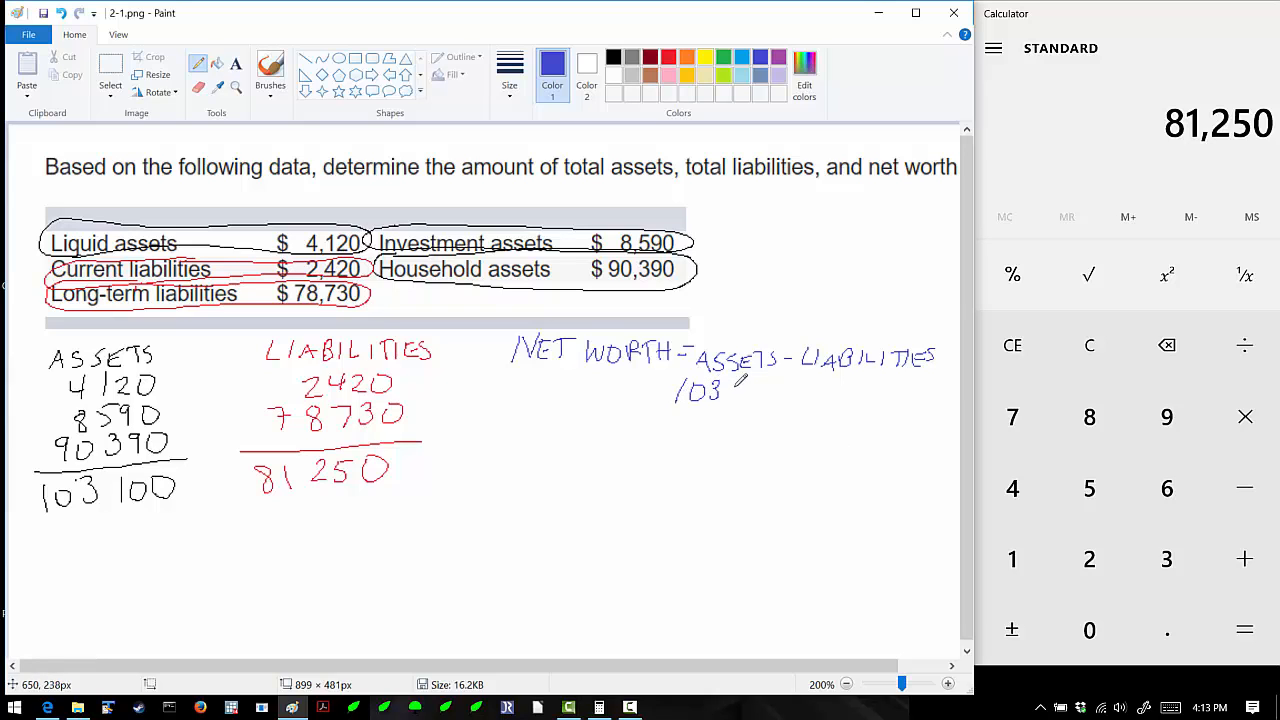
left_click_drag(730, 390, 765, 390)
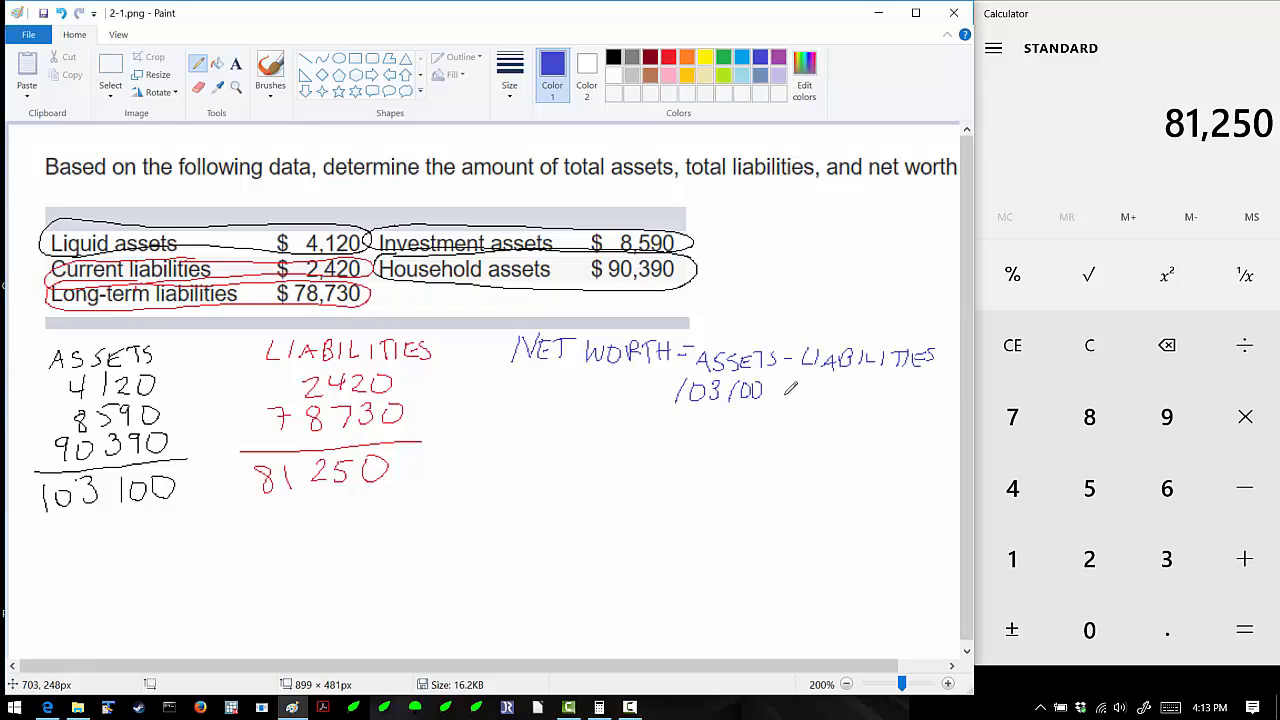
left_click_drag(770, 392, 830, 395)
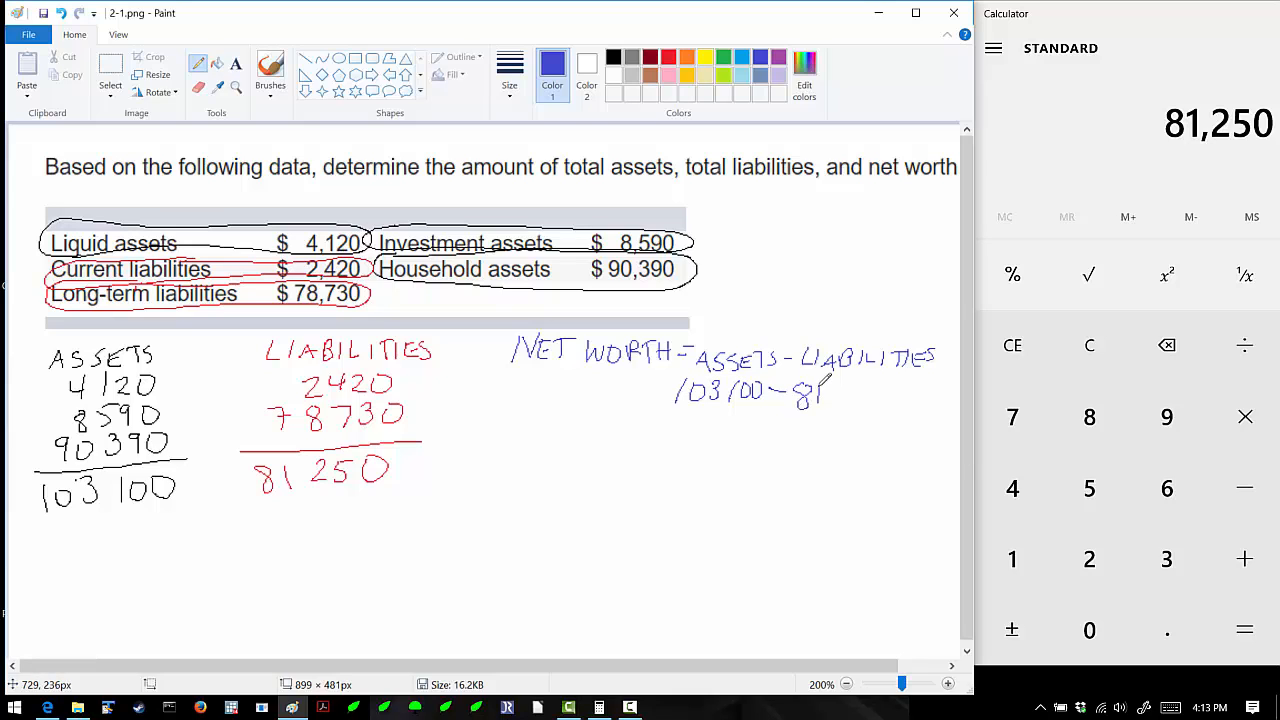
left_click_drag(815, 395, 885, 395)
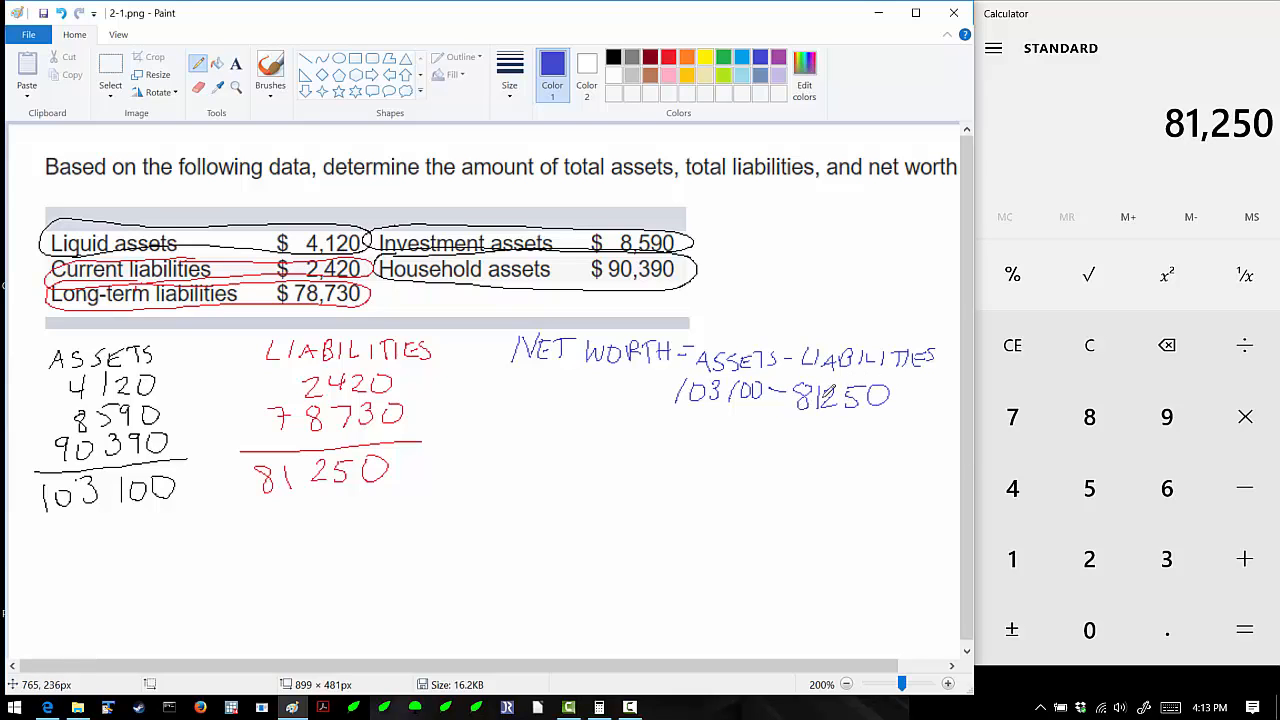
left_click_drag(668, 440, 690, 432)
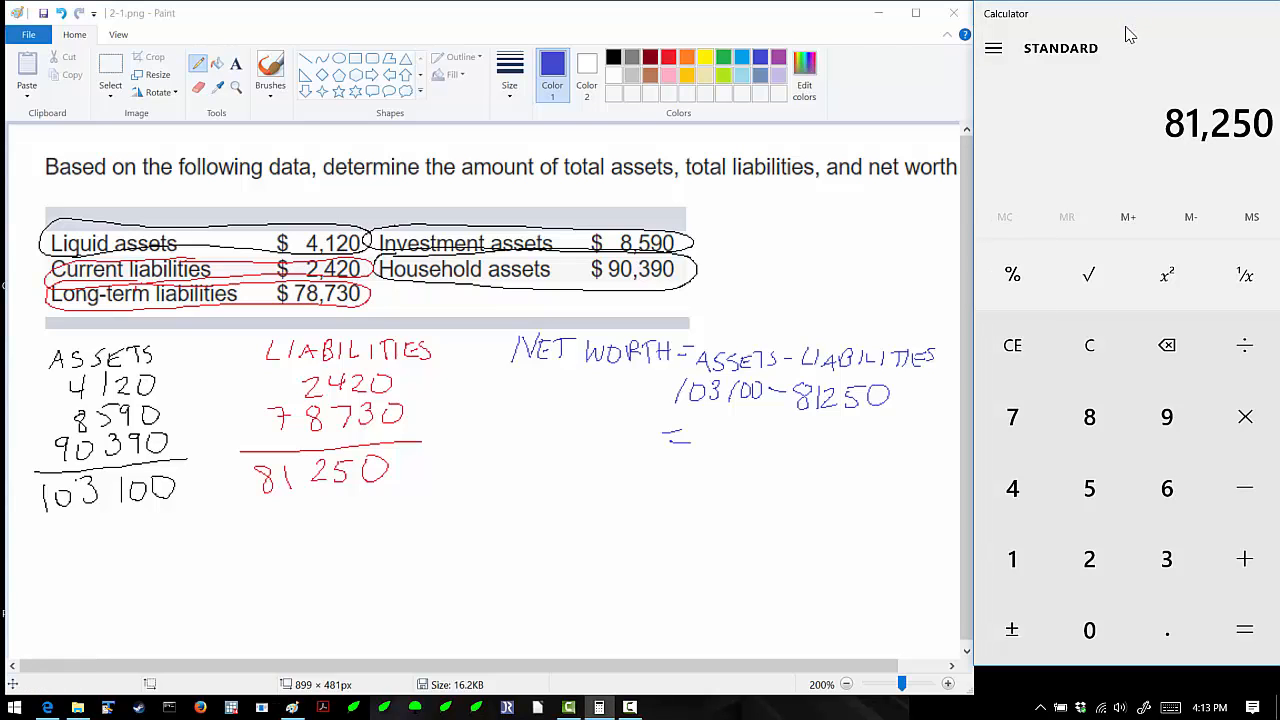
Compute 103100 - 81250 in Calculator and handwrite = 21,850 below the subtraction
left_click(1089, 345)
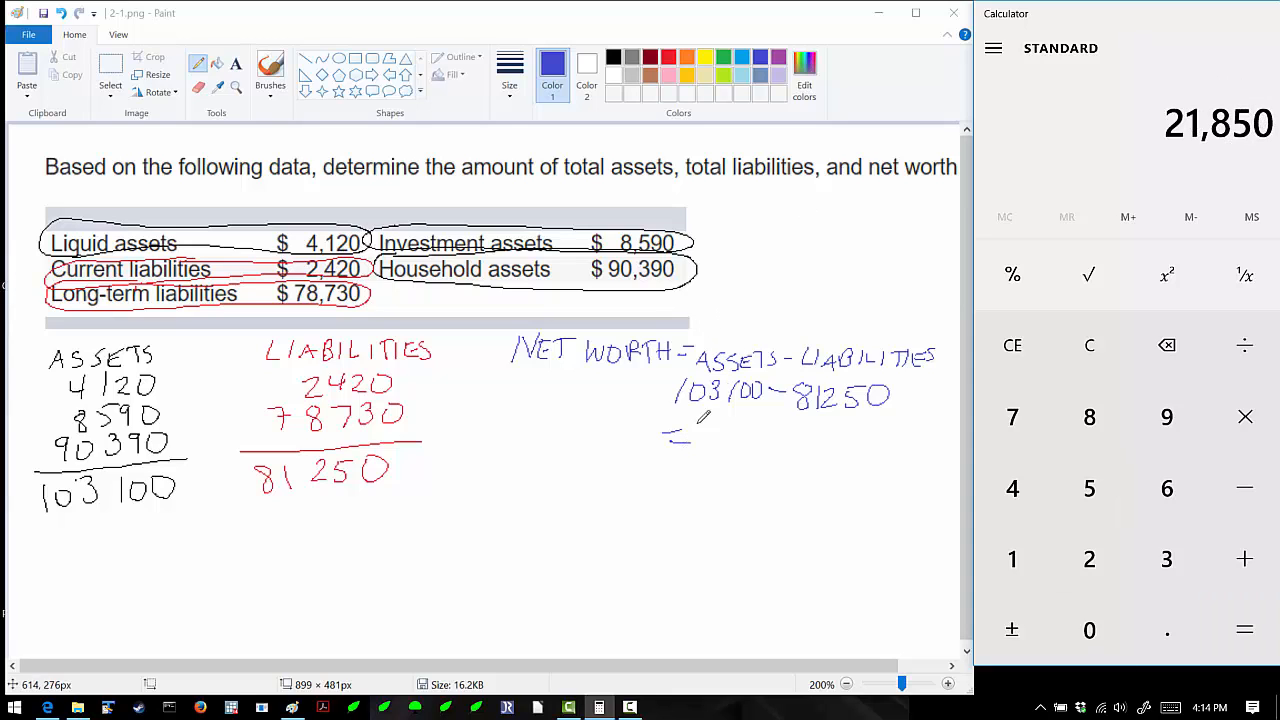
left_click_drag(700, 430, 730, 445)
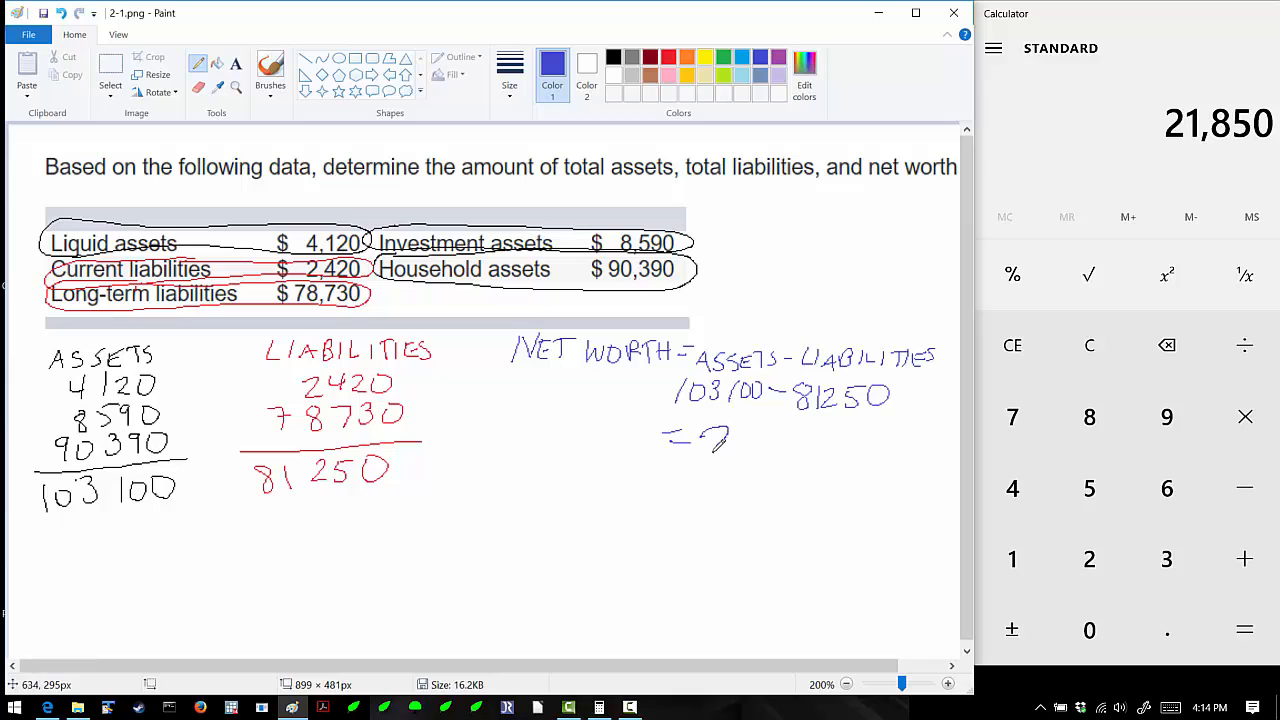
left_click_drag(710, 440, 790, 440)
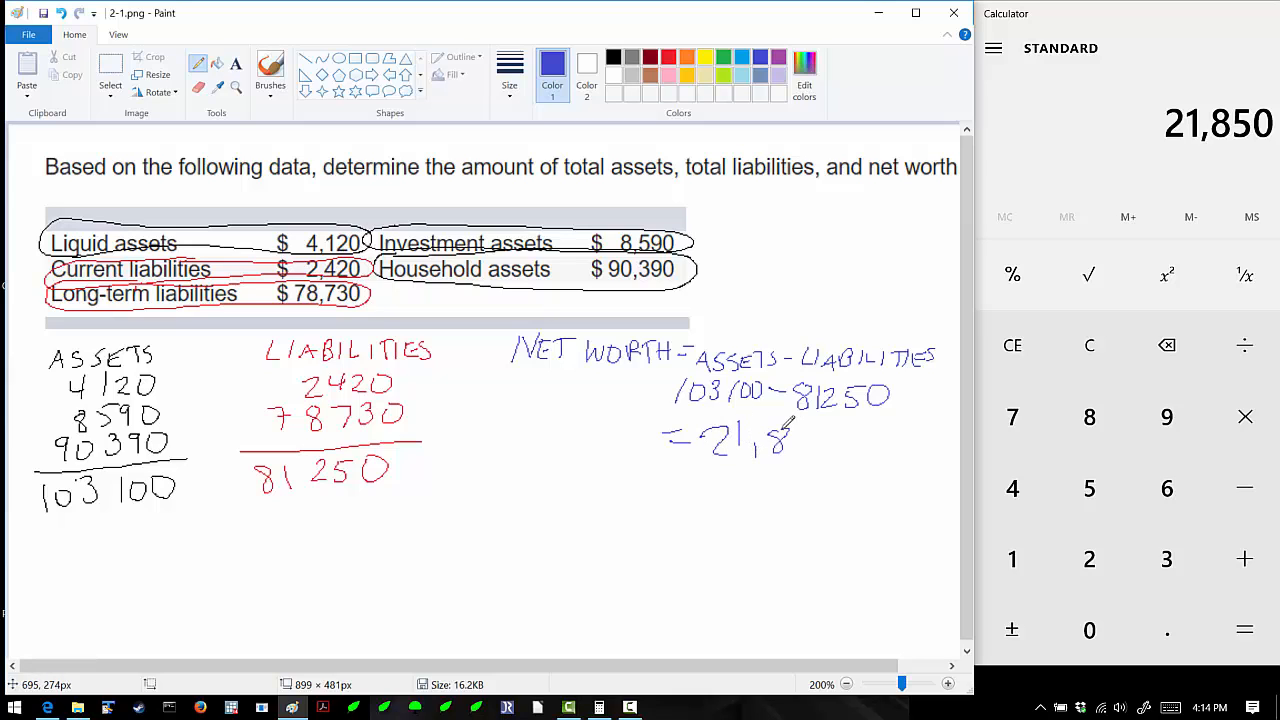
left_click_drag(770, 440, 830, 440)
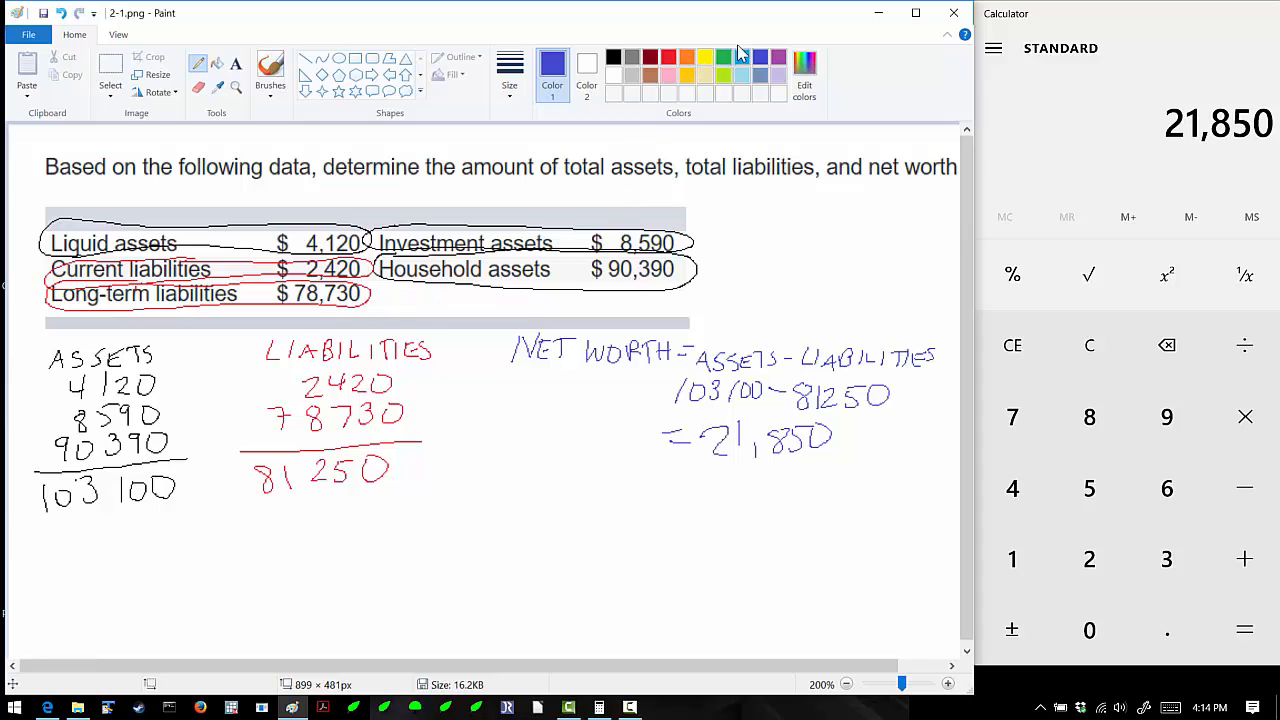
left_click(724, 57)
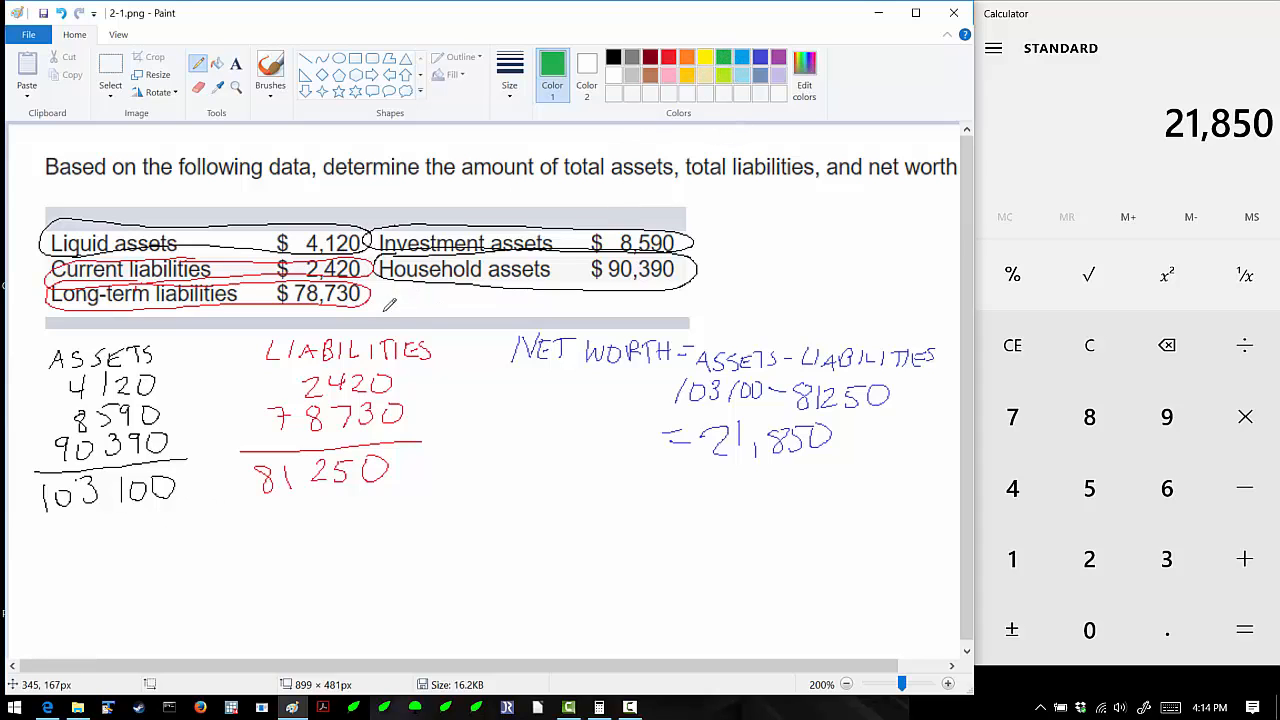
mouse_move(175, 444)
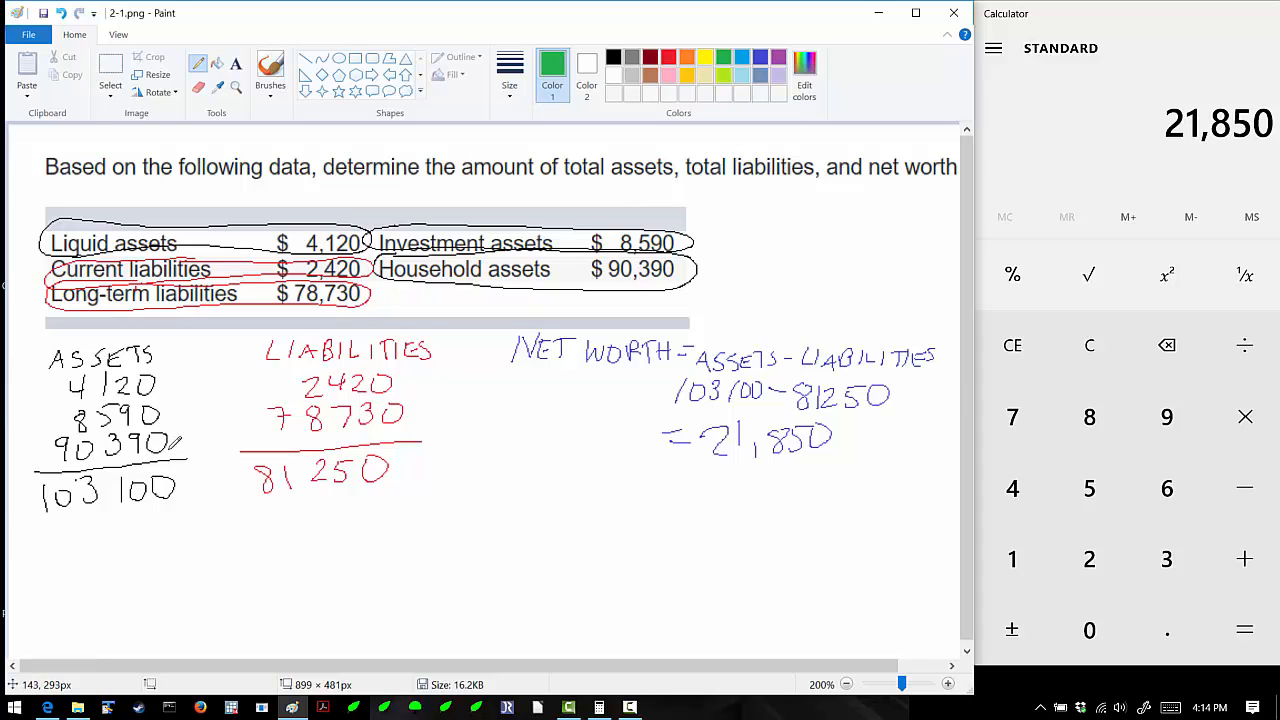